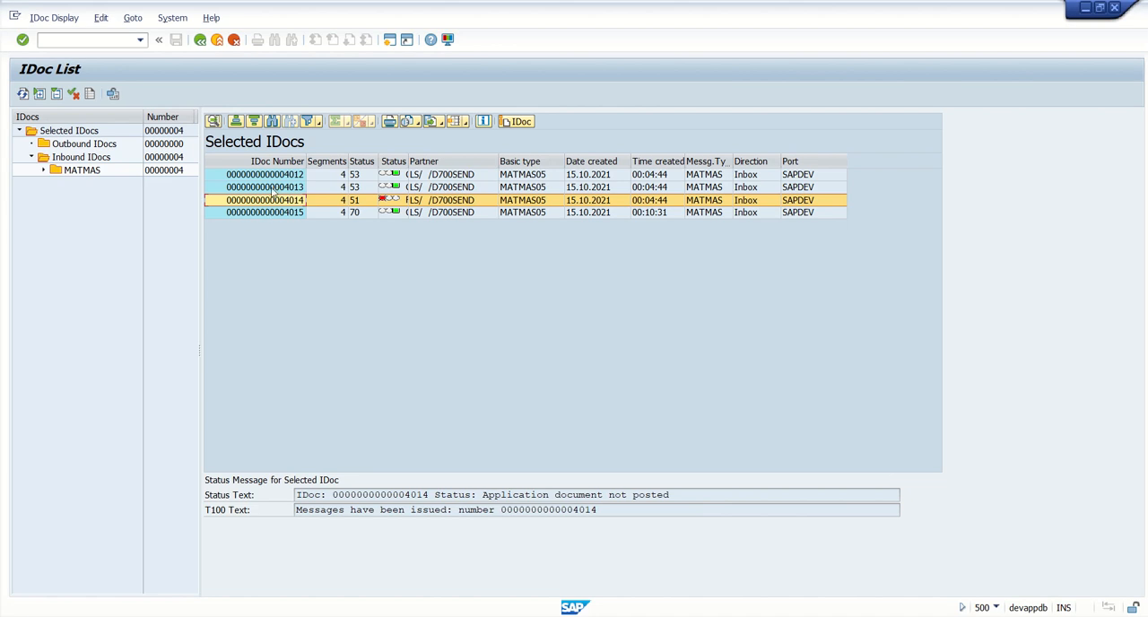
Review failed IDoc 4014 and compare it with IDoc 4013 in the IDoc list.
left_click(265, 174)
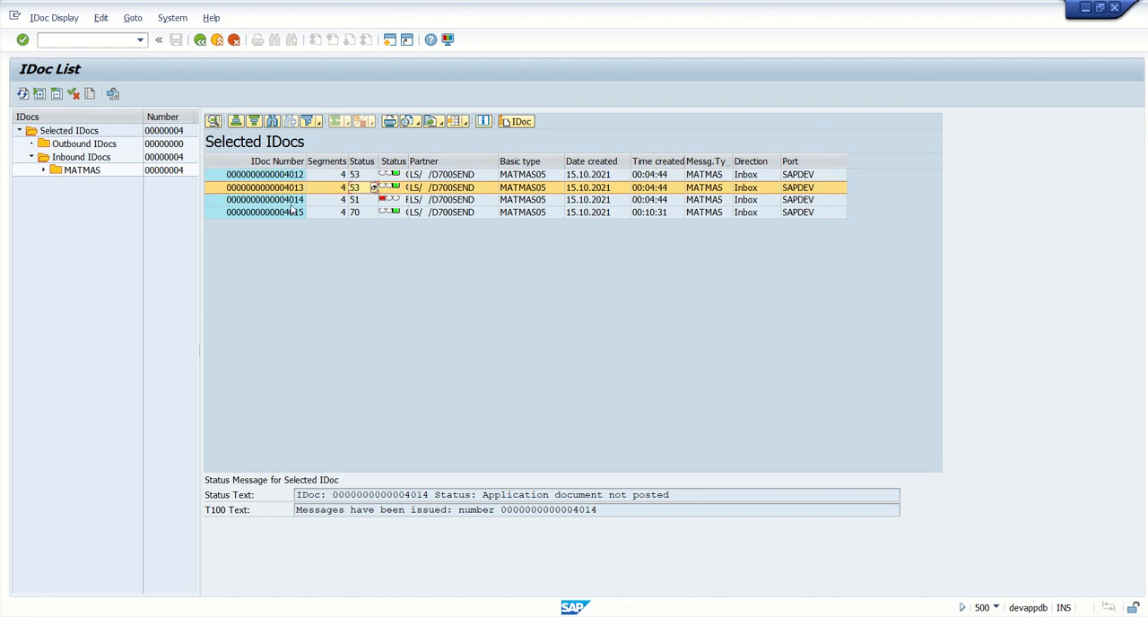
left_click(265, 201)
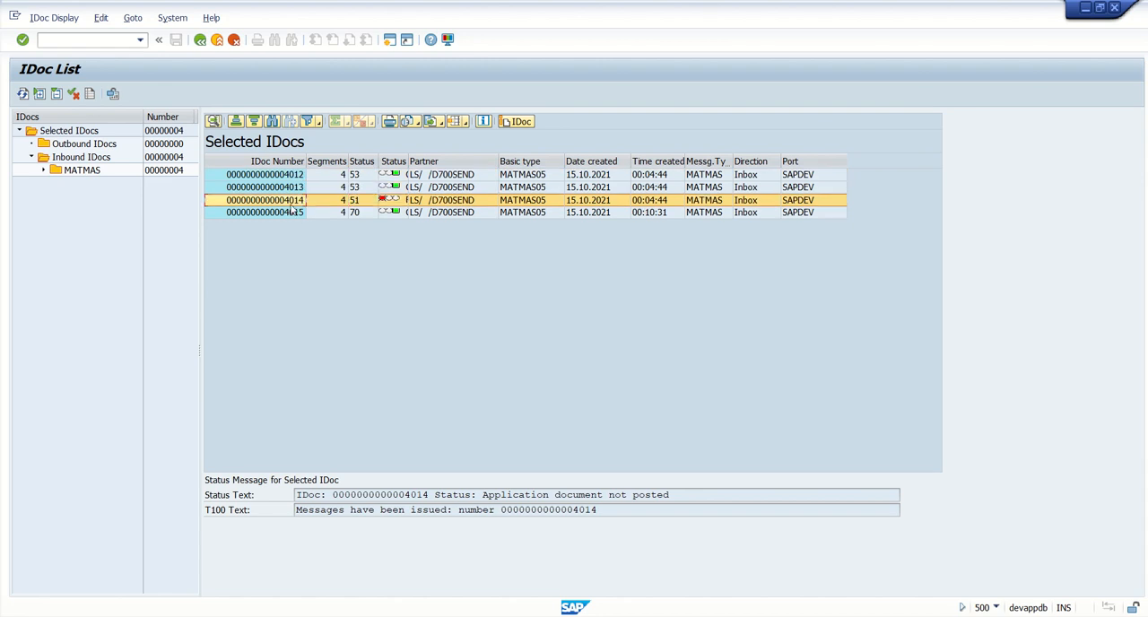
left_click(265, 199)
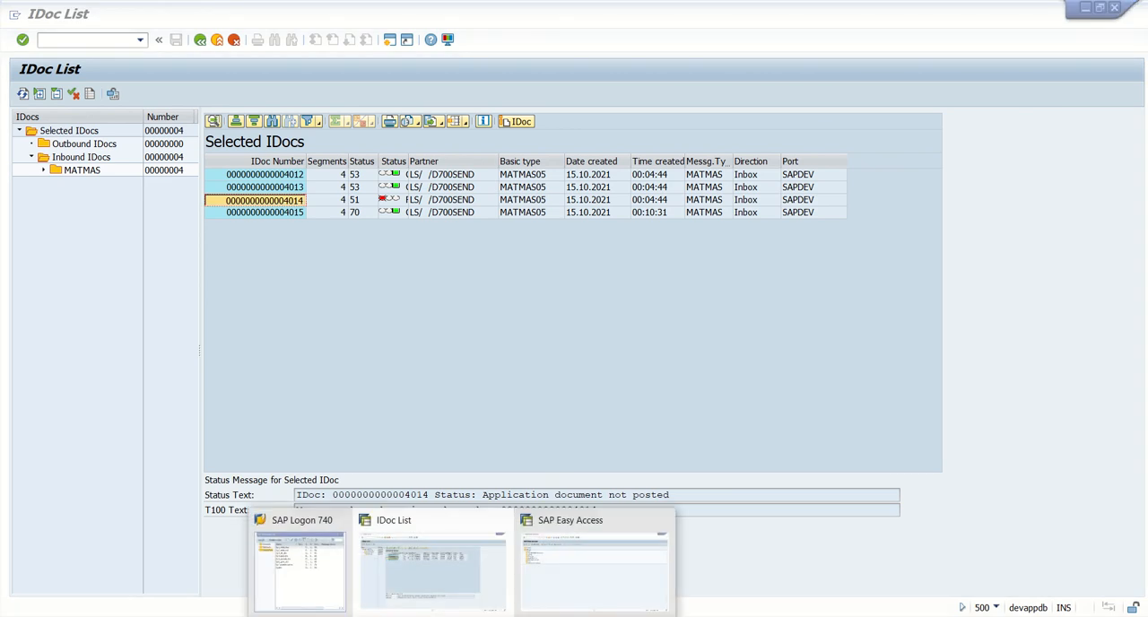
left_click(593, 560)
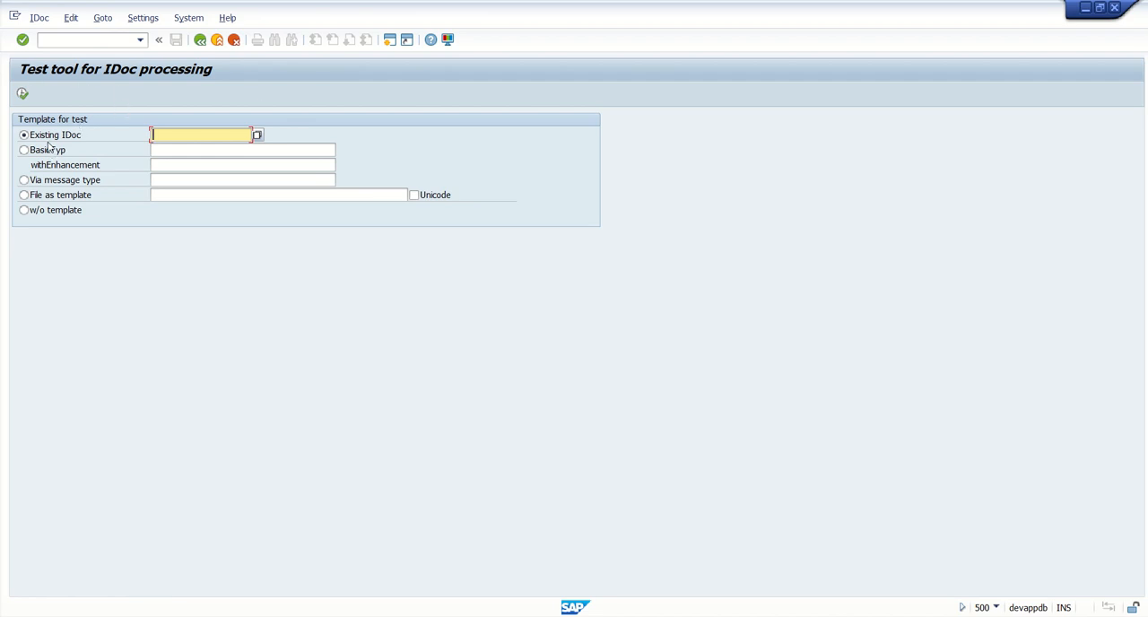
type("0000000000004014")
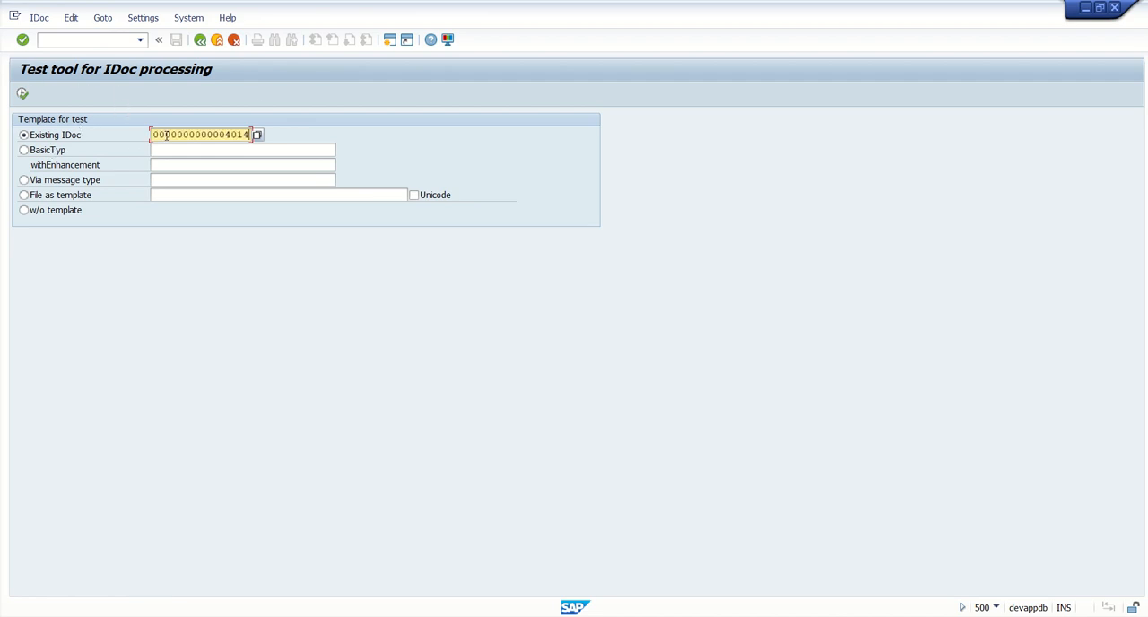
mouse_move(22, 93)
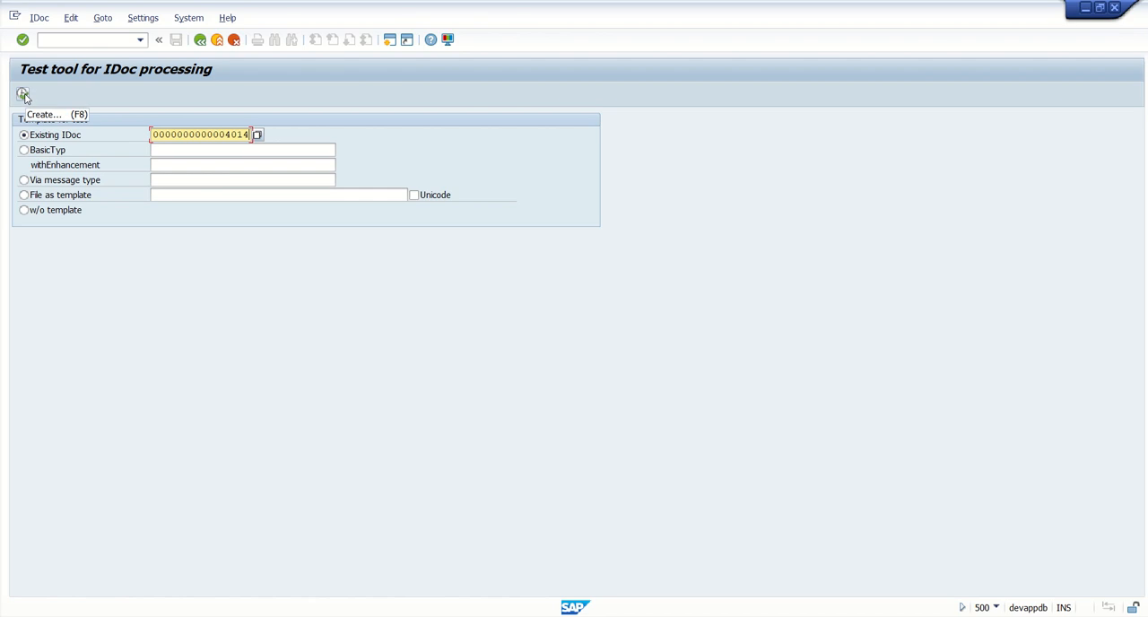
left_click(22, 93)
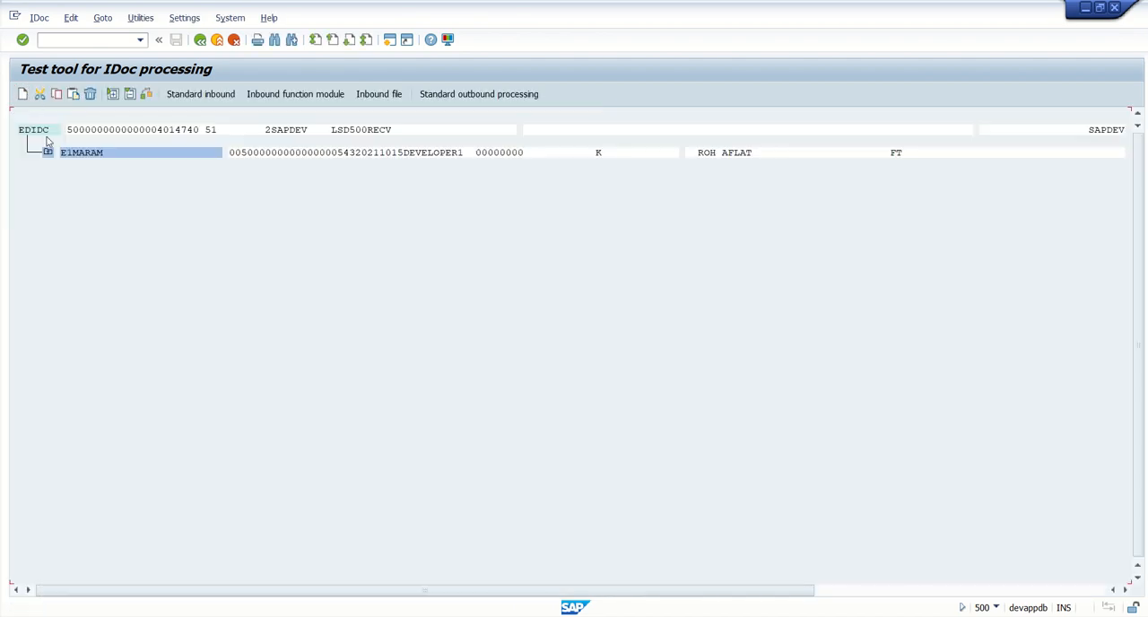
Expand the E1MARAM segment to reveal its E1MARA1, E1MAKTM and E1MARMM children.
left_click(47, 153)
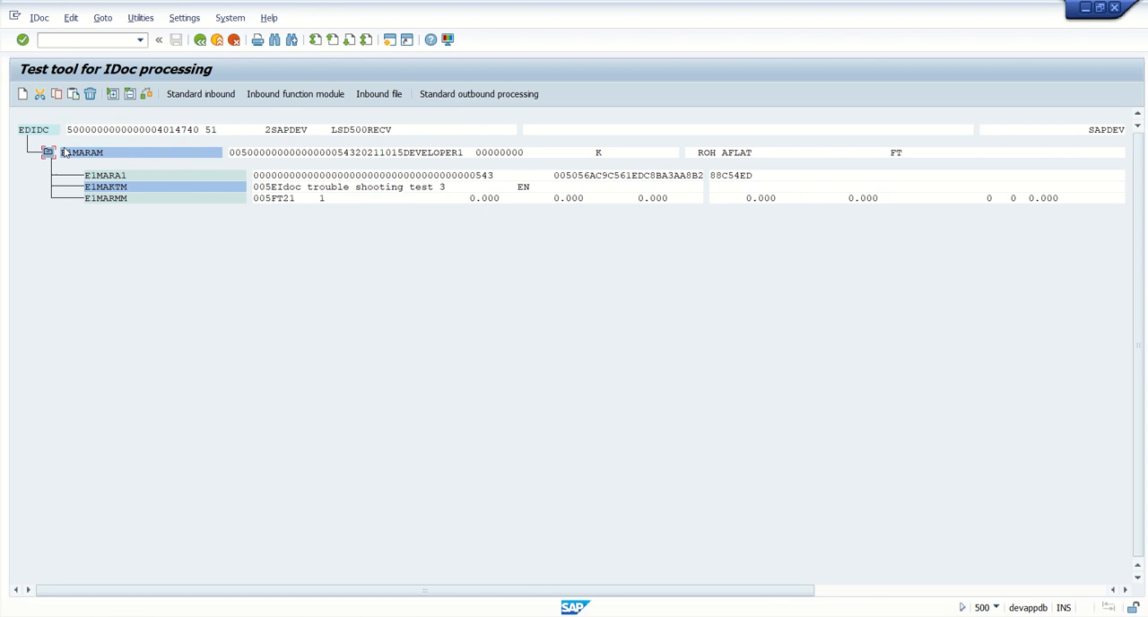
mouse_move(195, 86)
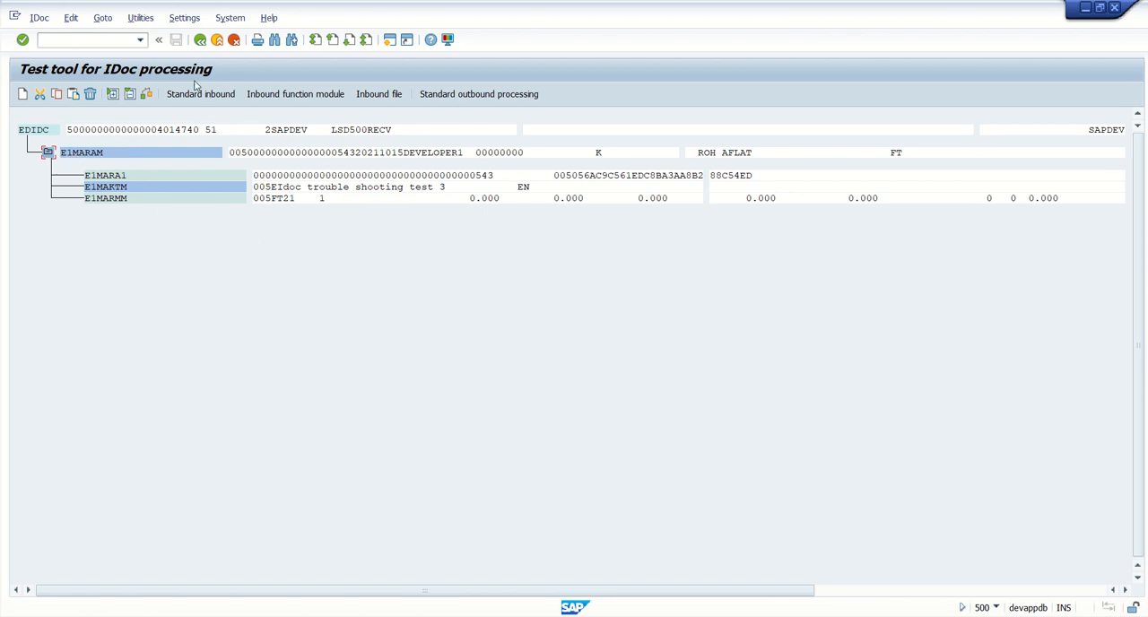
mouse_move(201, 93)
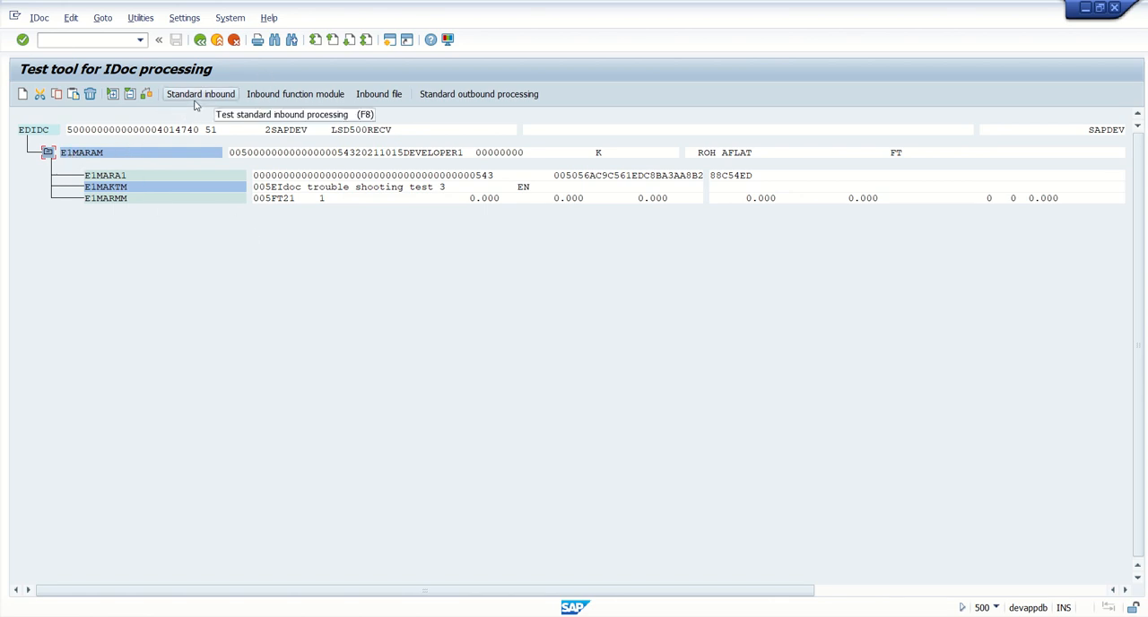
mouse_move(378, 93)
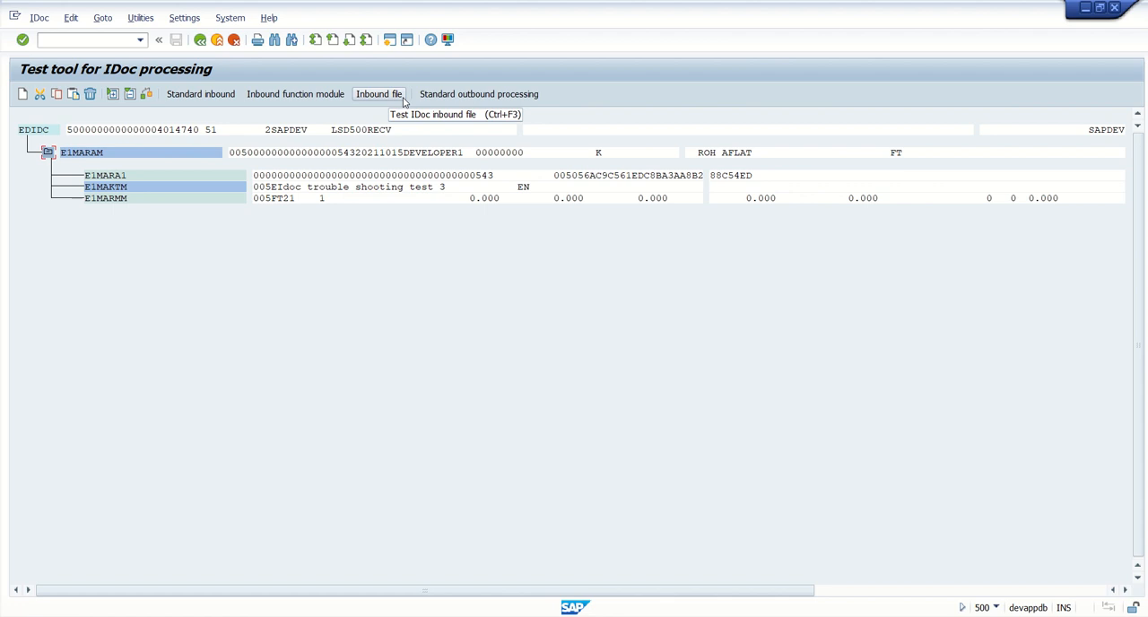
mouse_move(176, 231)
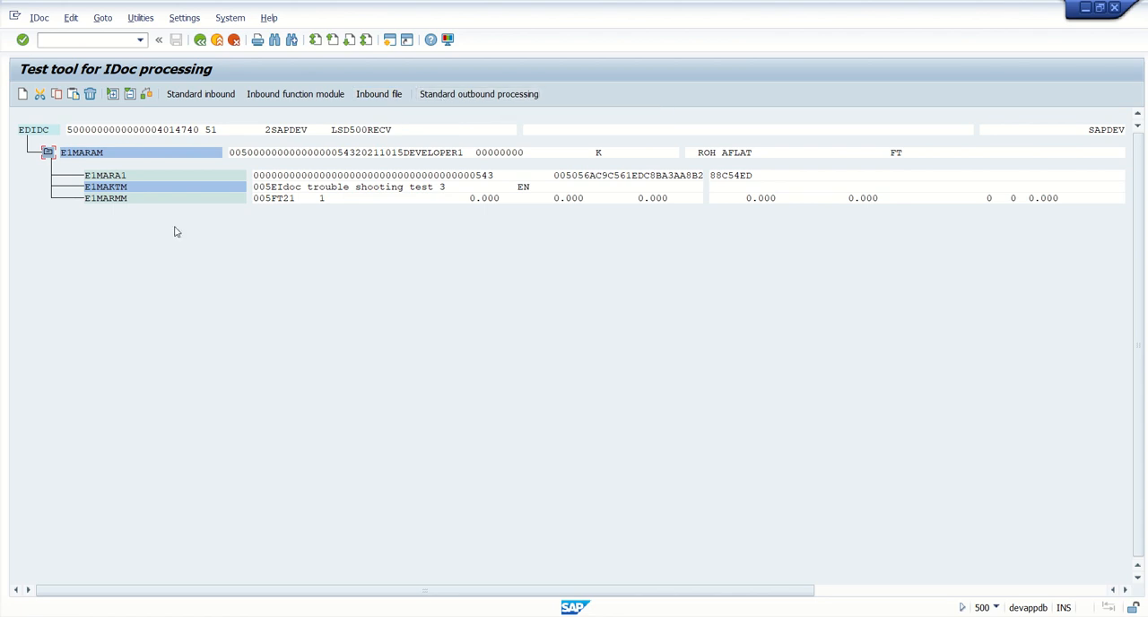
mouse_move(100, 292)
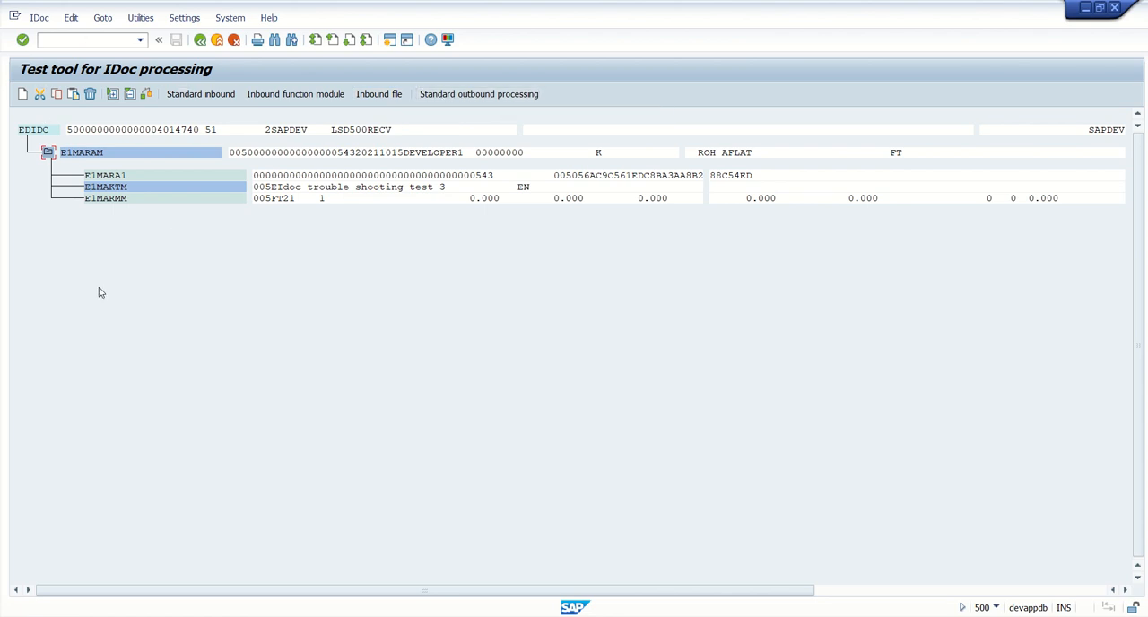
mouse_move(101, 223)
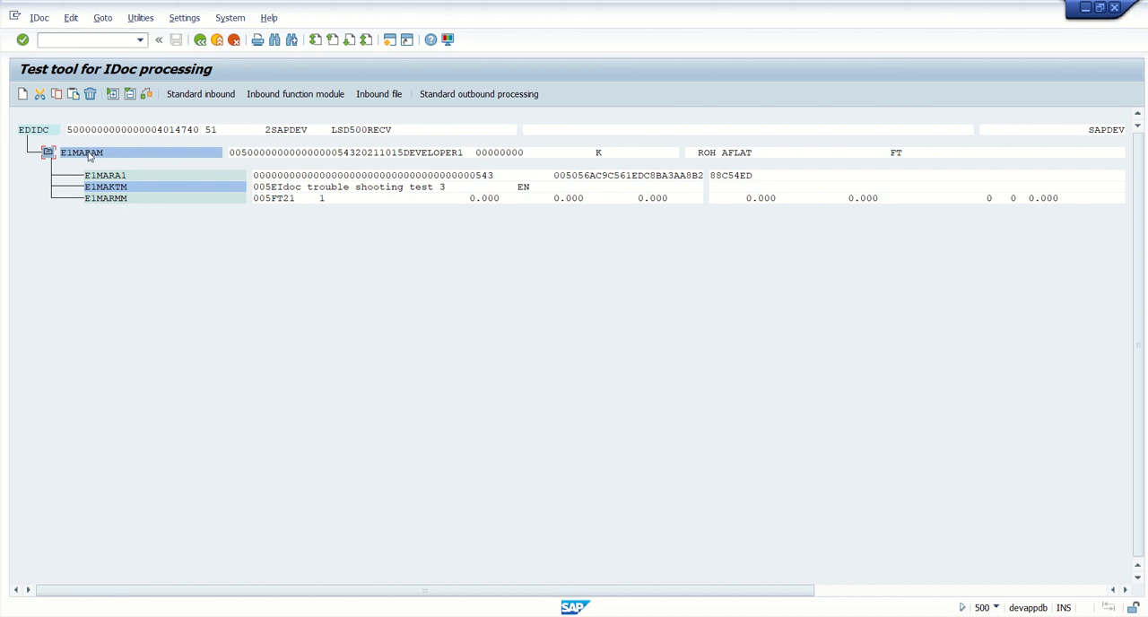
mouse_move(294, 93)
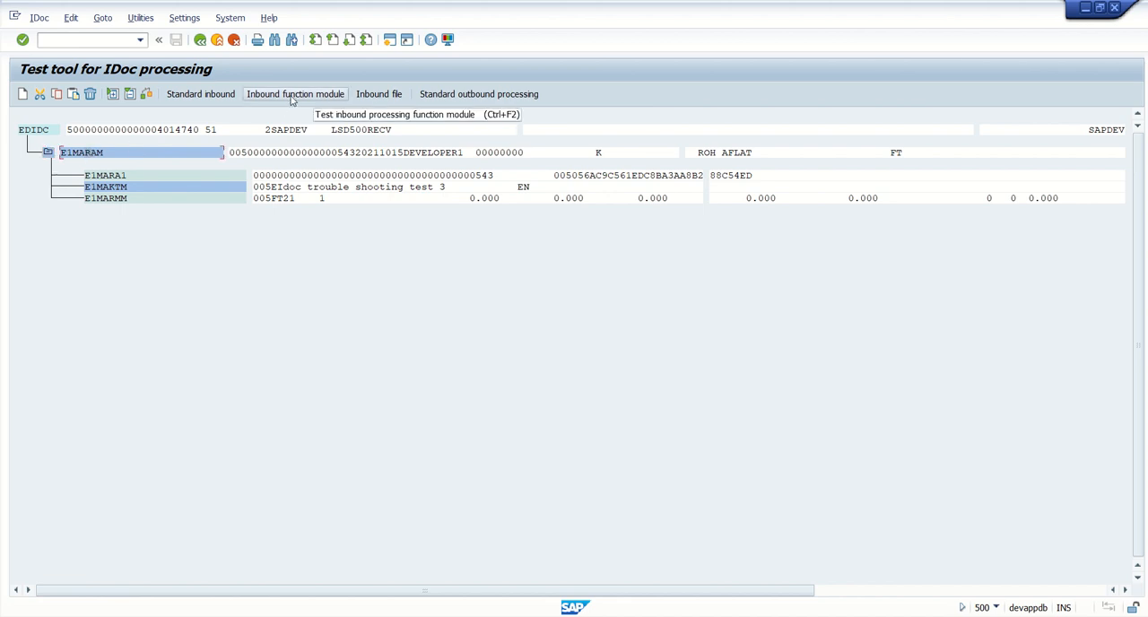
mouse_move(97, 154)
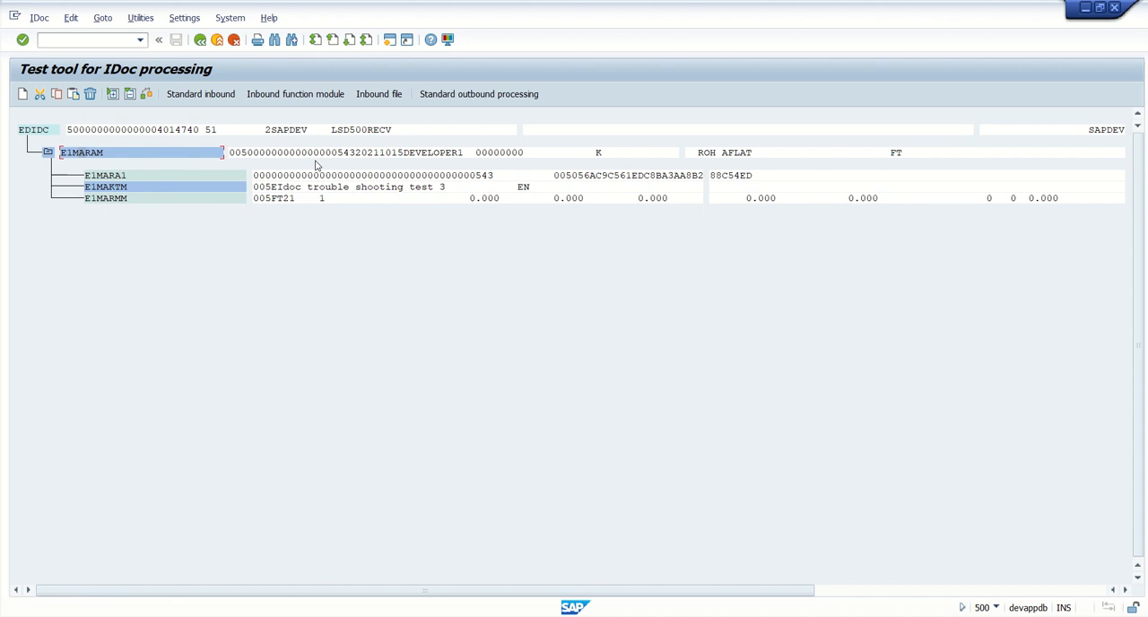
mouse_move(538, 165)
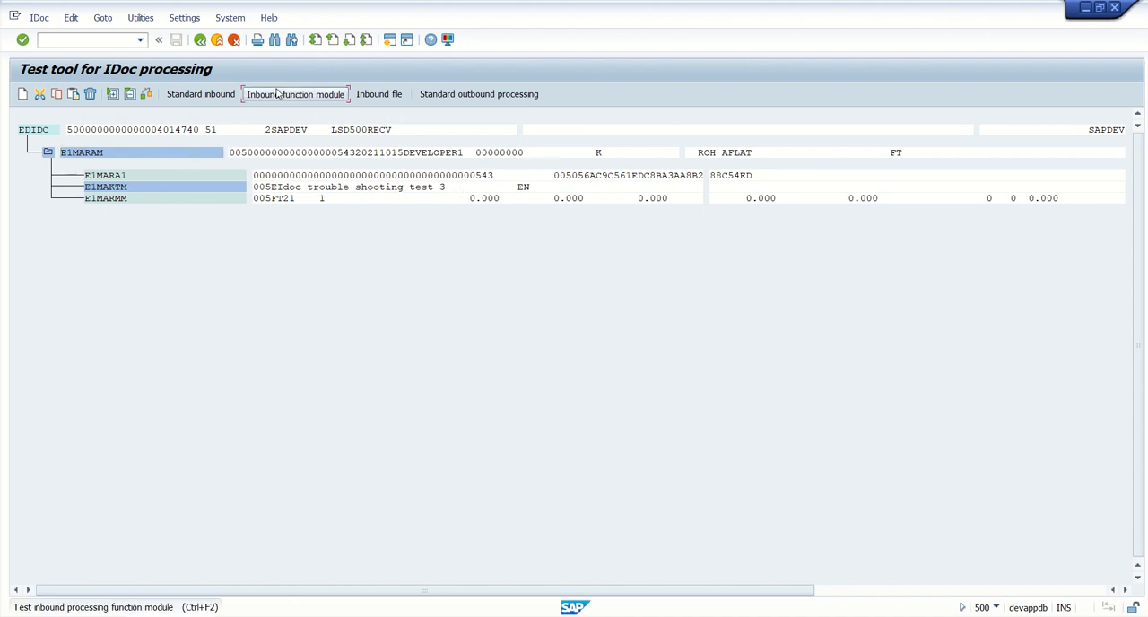
List possible inbound function modules, reaching the process code overview with MATM.
left_click(294, 93)
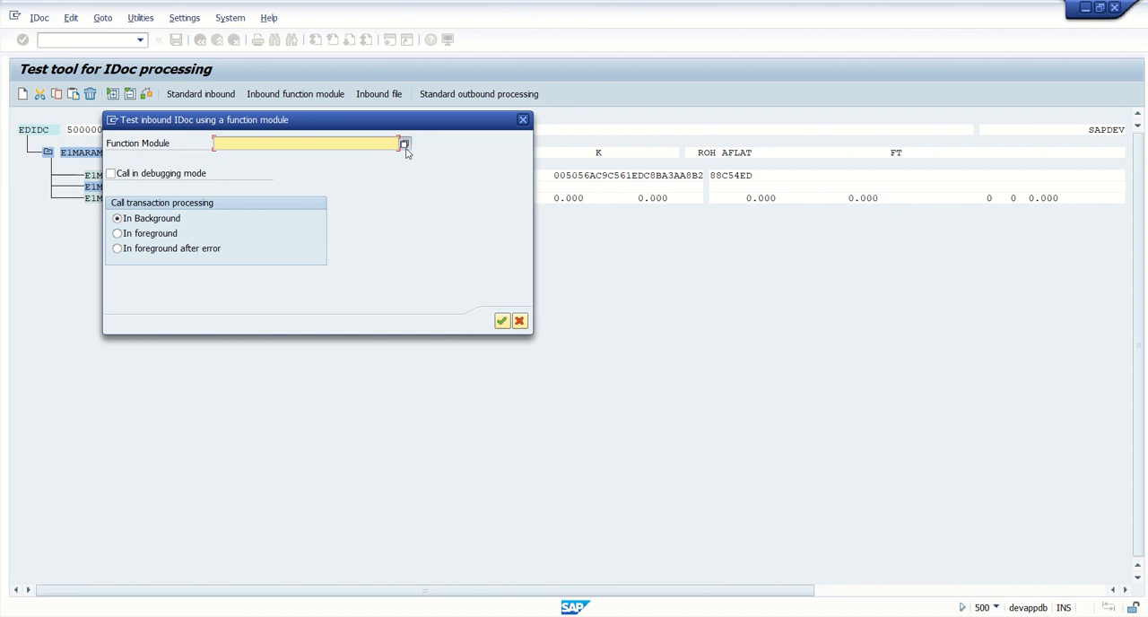
left_click(404, 143)
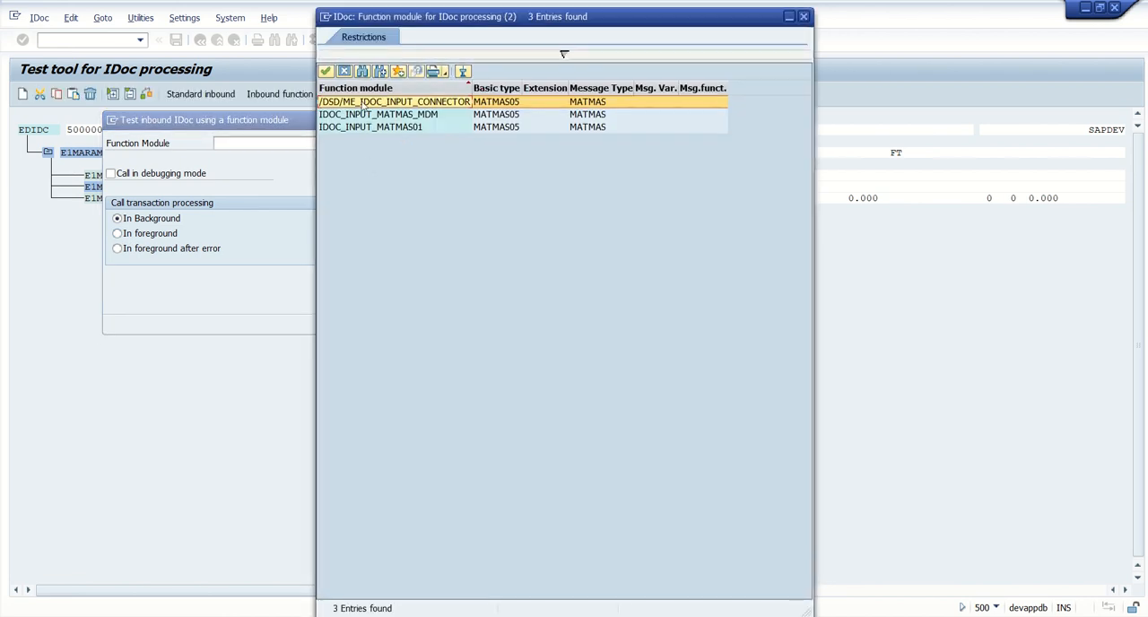
mouse_move(371, 133)
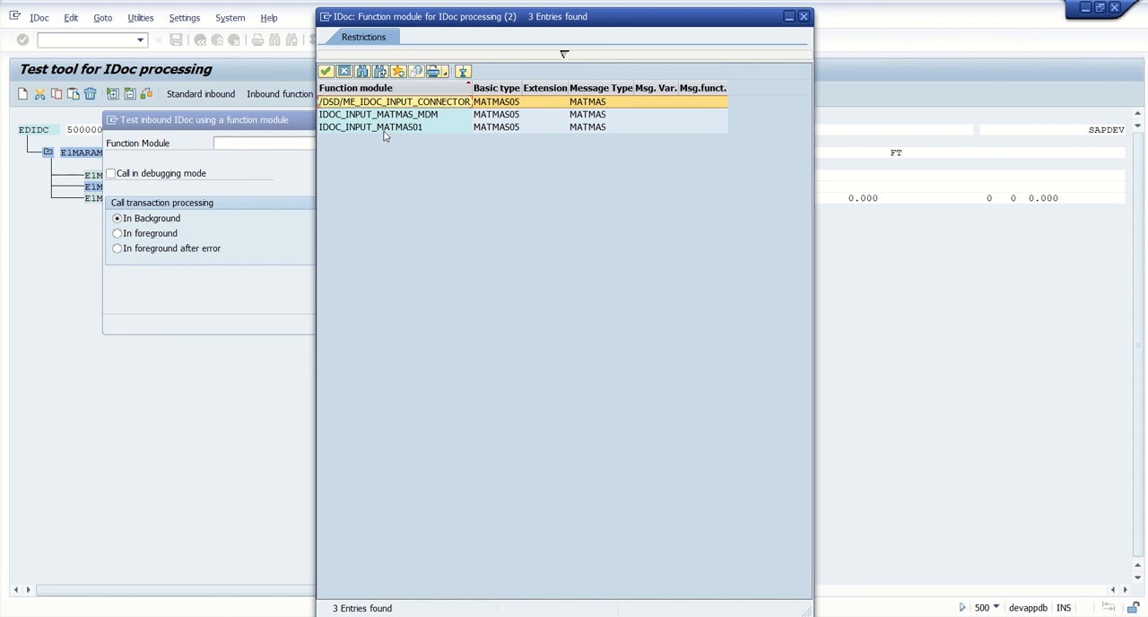
left_click(370, 125)
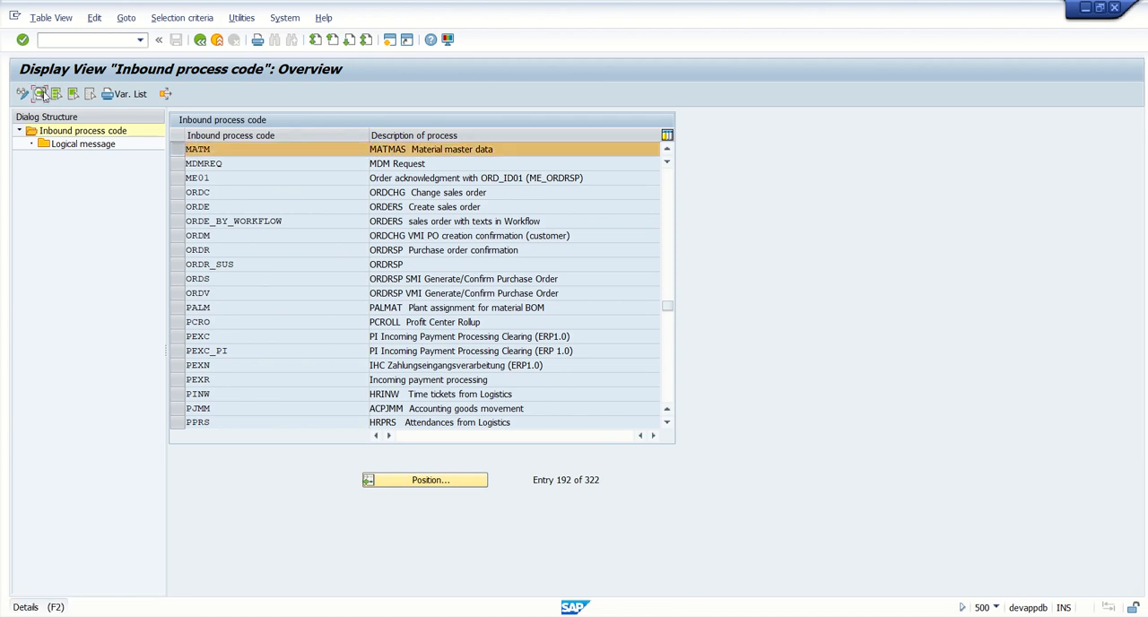
Display process code MATM details, revealing function module IDOC_INPUT_MATMAS01.
double_click(198, 148)
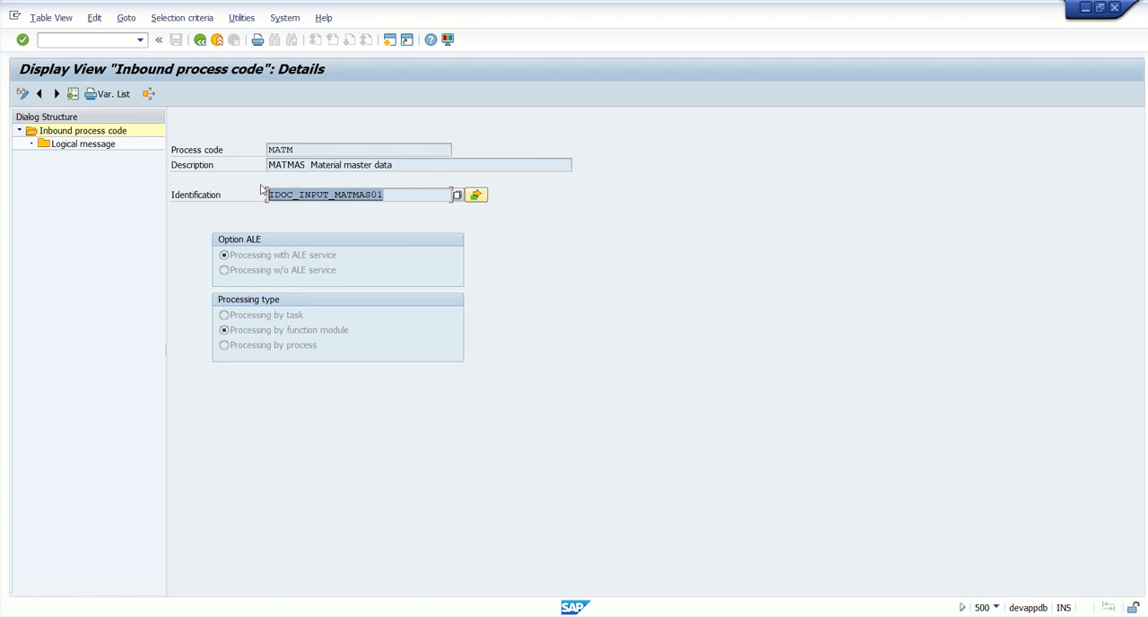
mouse_move(430, 553)
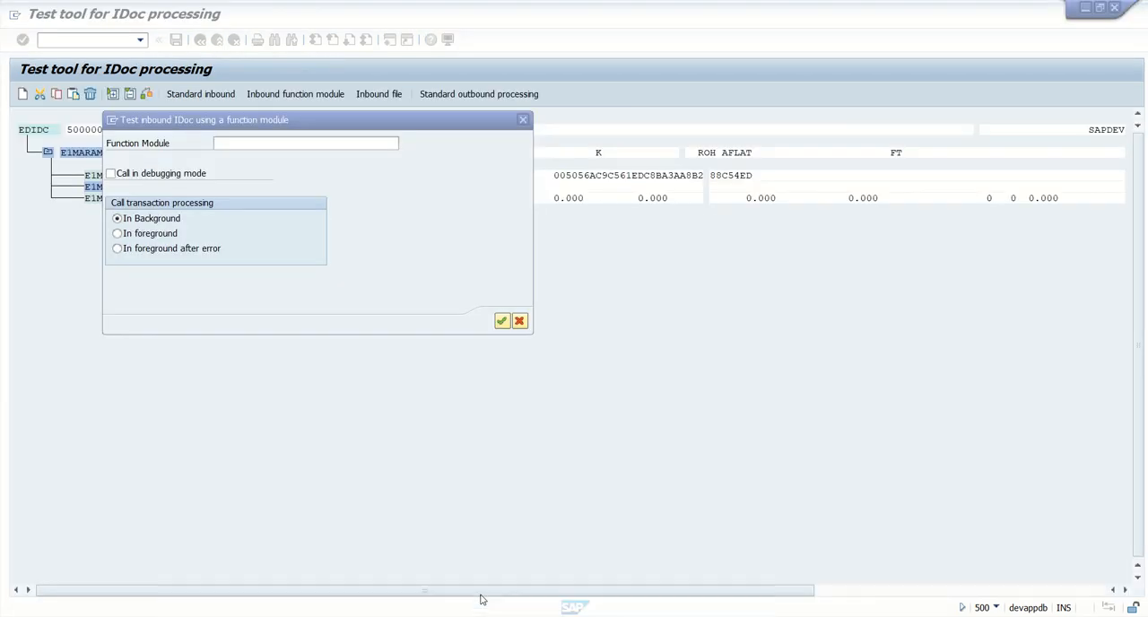
Start inbound test of IDOC_INPUT_MATMAS01 in debugging mode with foreground processing.
left_click(305, 143)
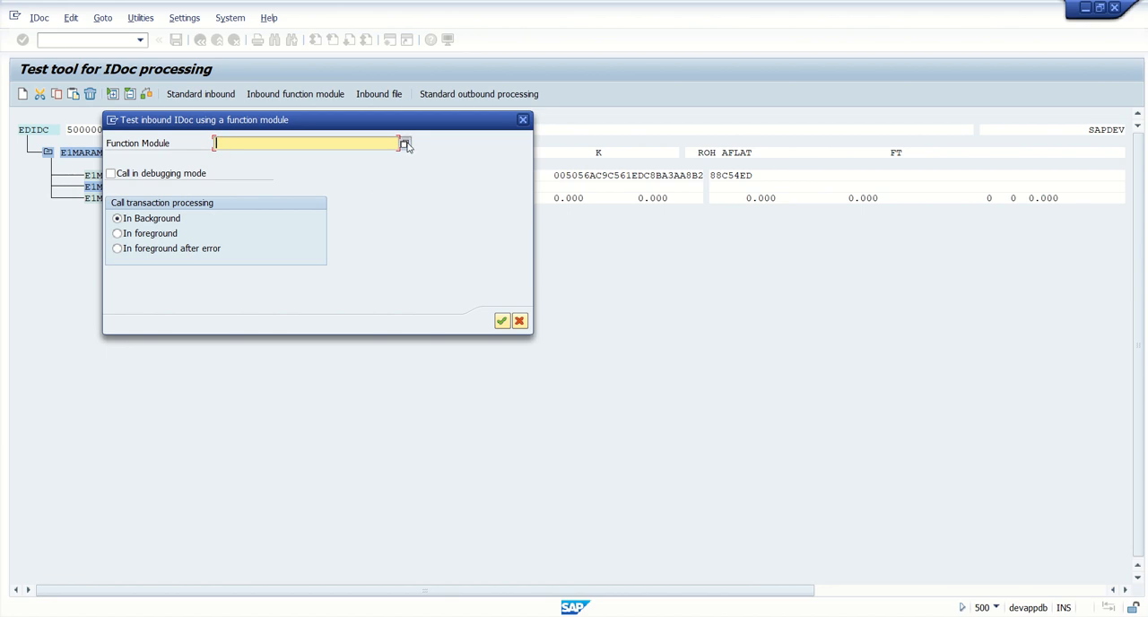
left_click(405, 143)
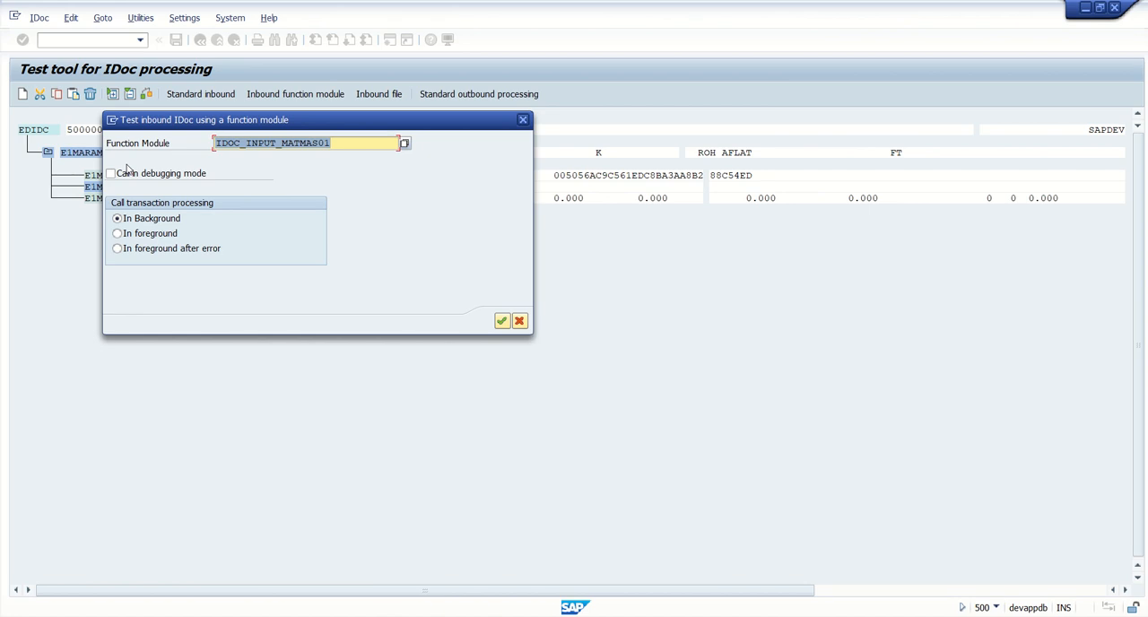
left_click(111, 172)
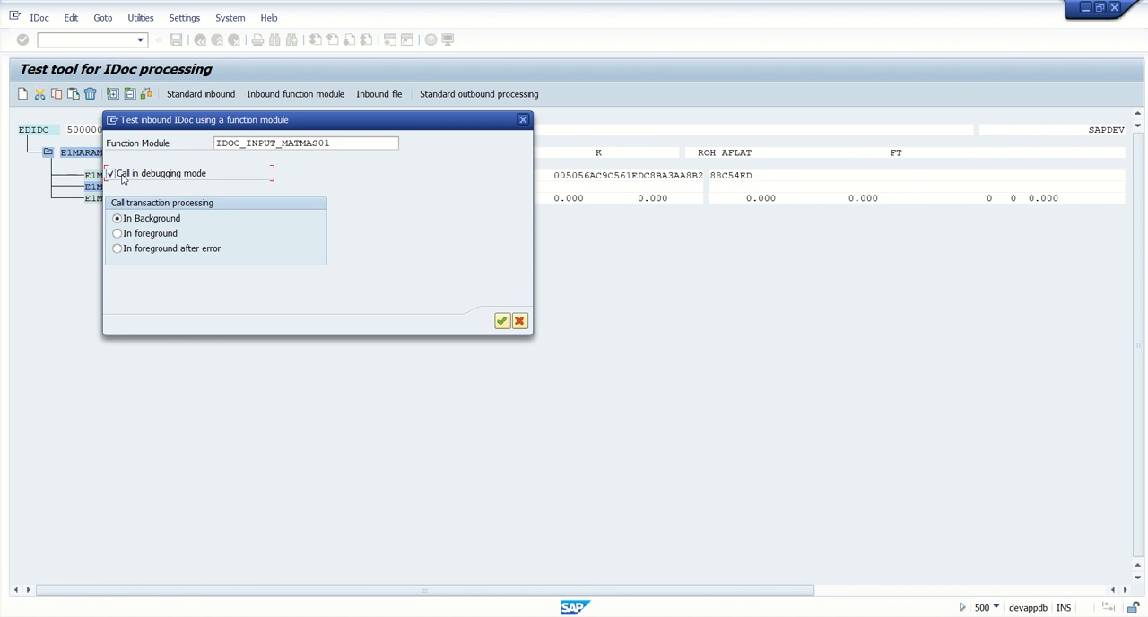
mouse_move(124, 246)
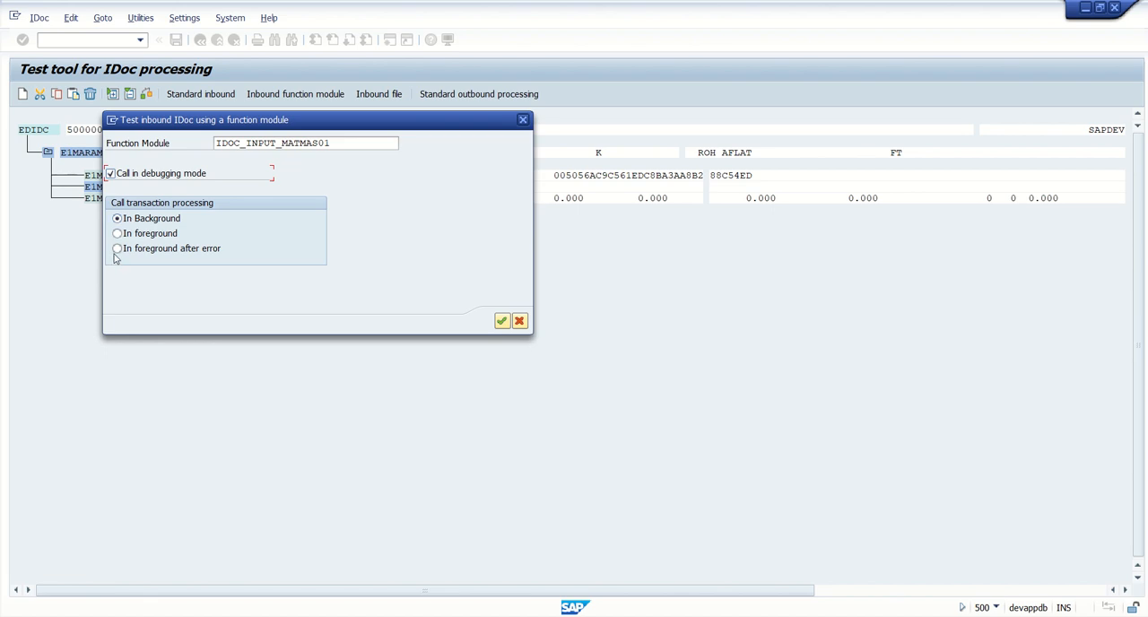
mouse_move(154, 163)
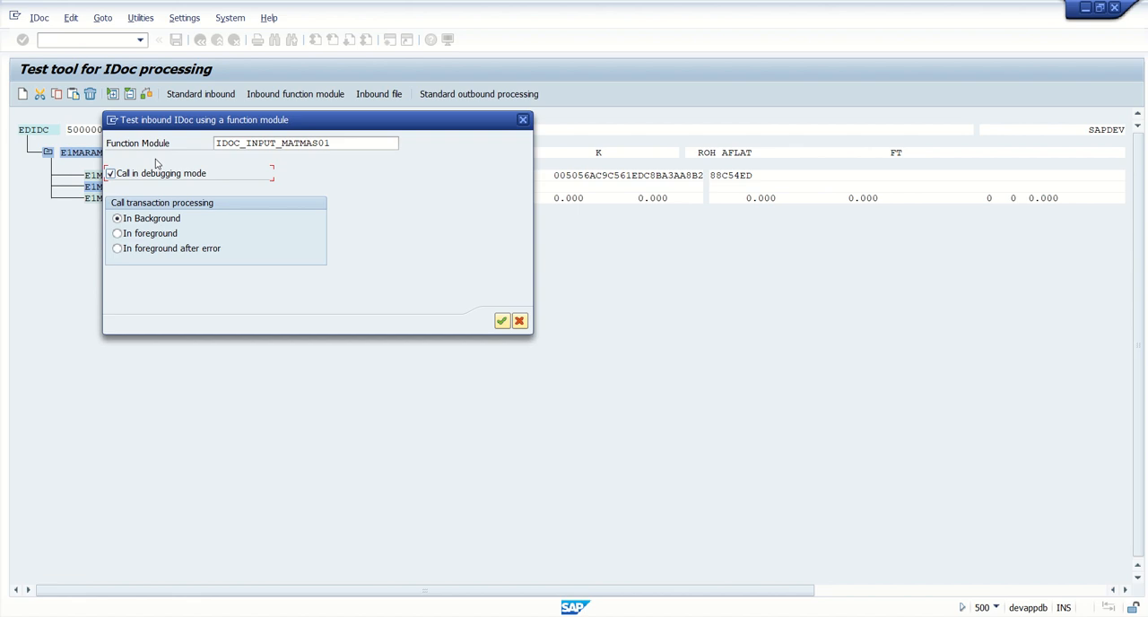
mouse_move(189, 169)
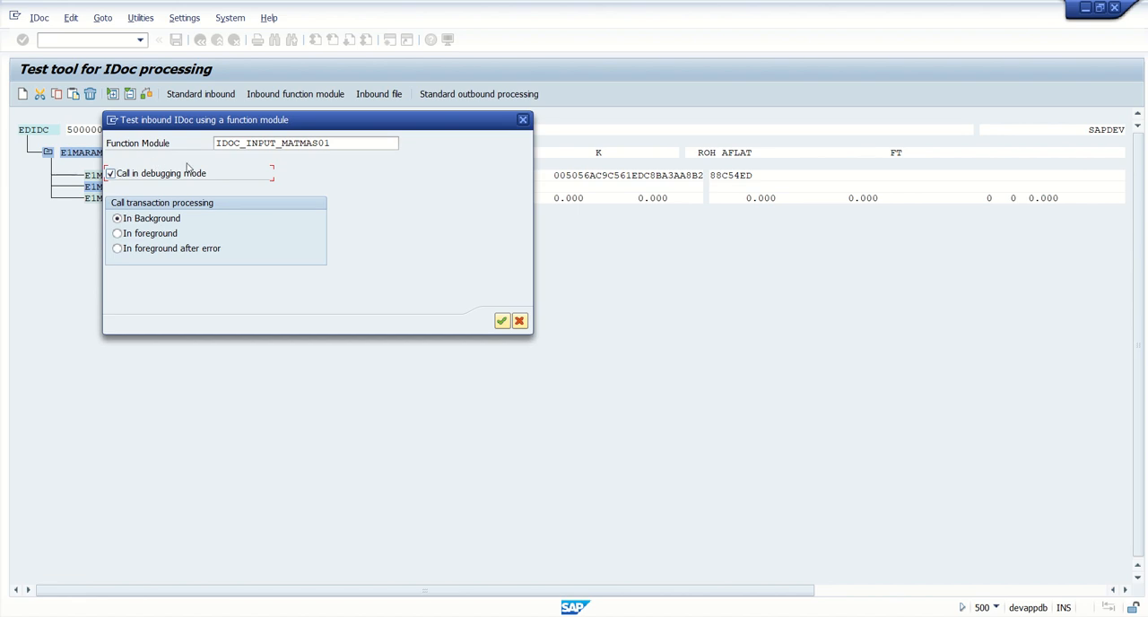
left_click(116, 233)
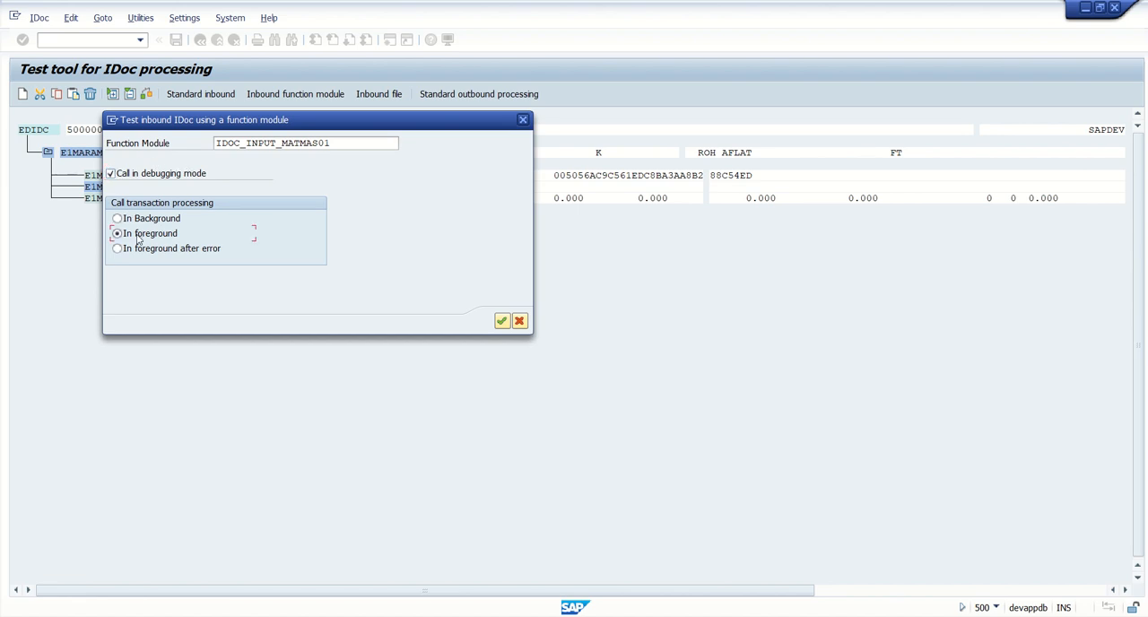
mouse_move(485, 327)
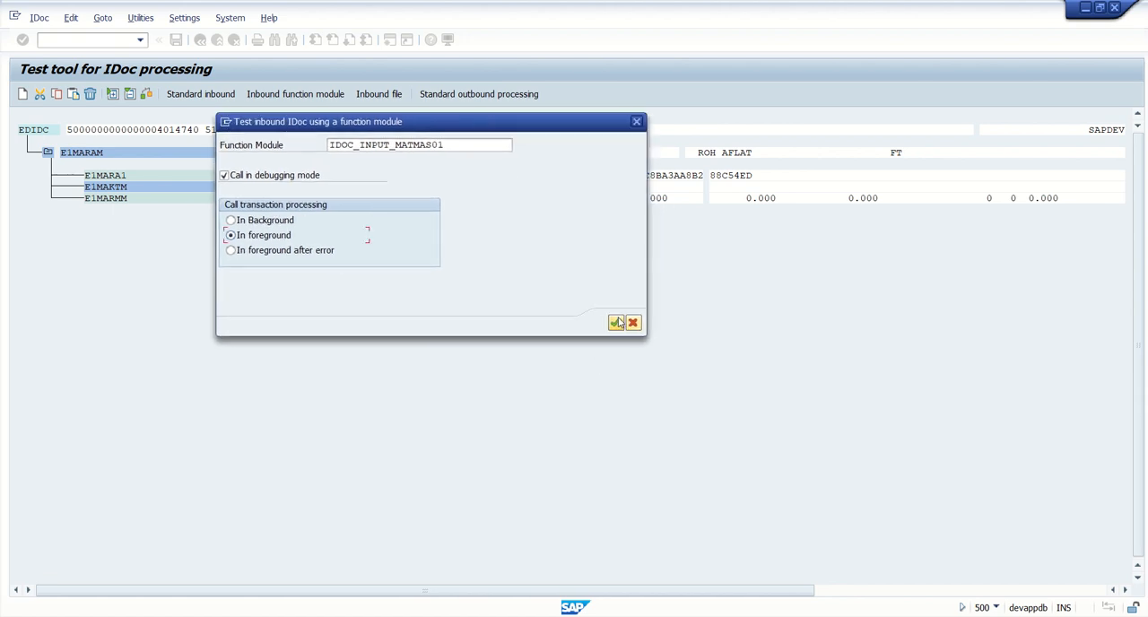
left_click(616, 322)
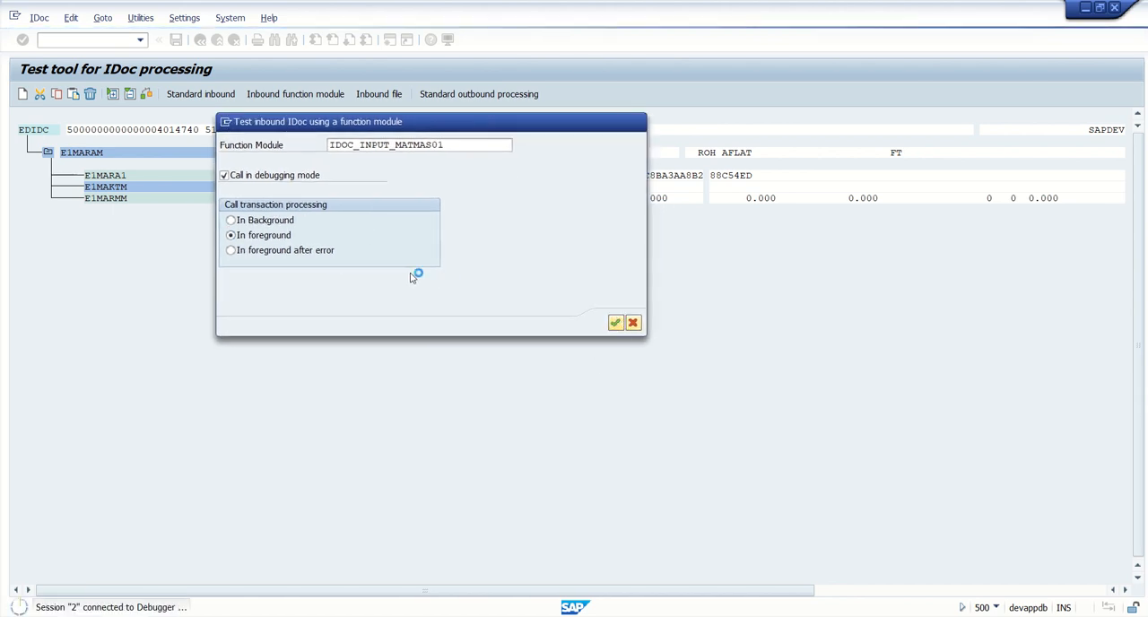
Continue execution in the ABAP Debugger until IDoc 4016 is saved and processed.
left_click(614, 323)
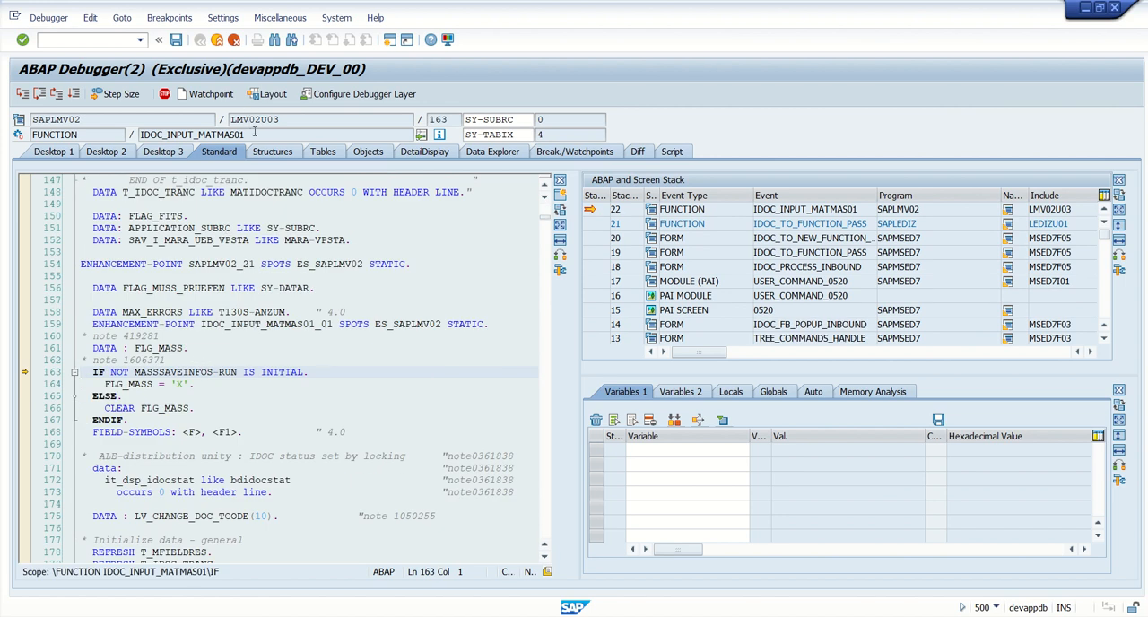
left_click(191, 135)
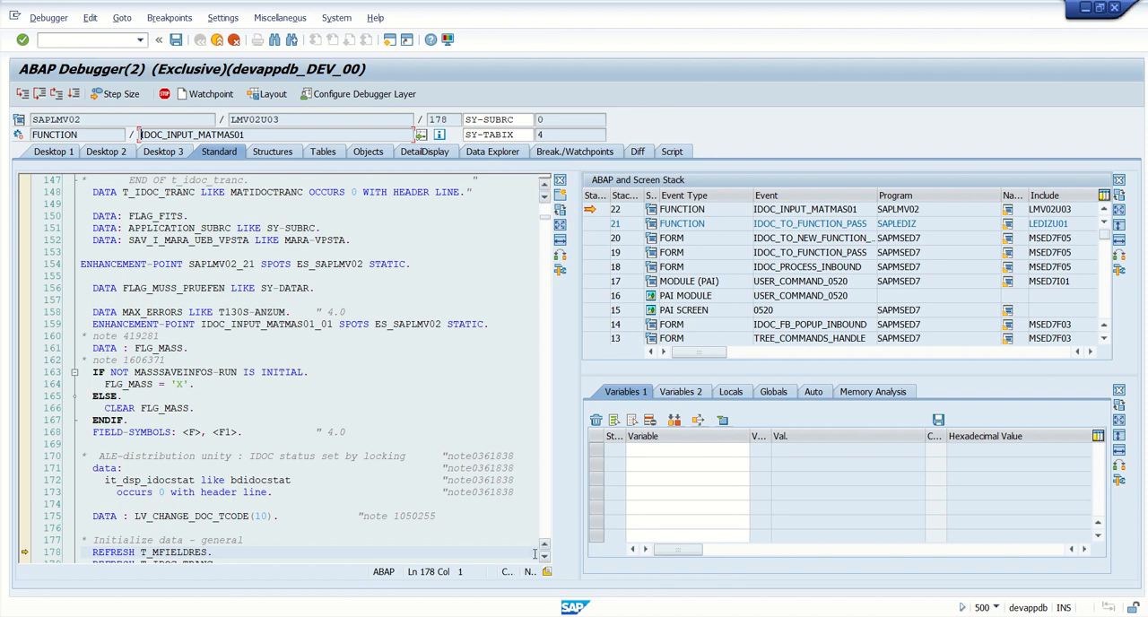
scroll("down", 3)
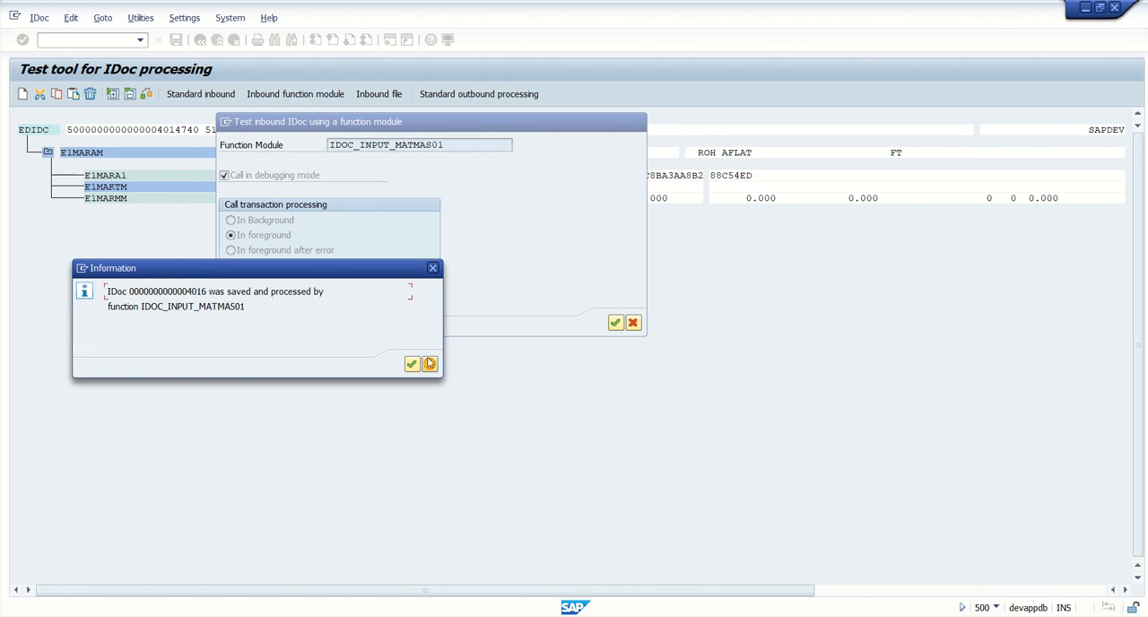
Dismiss the processed message and refresh the IDoc list to include IDoc 4016.
left_click(411, 365)
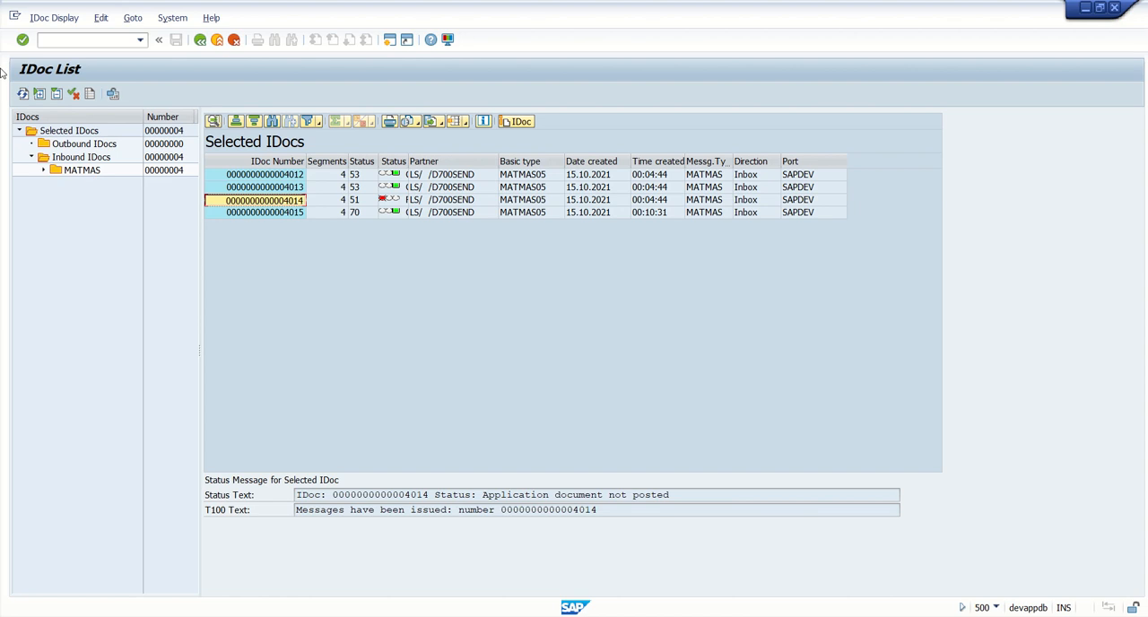
left_click(21, 93)
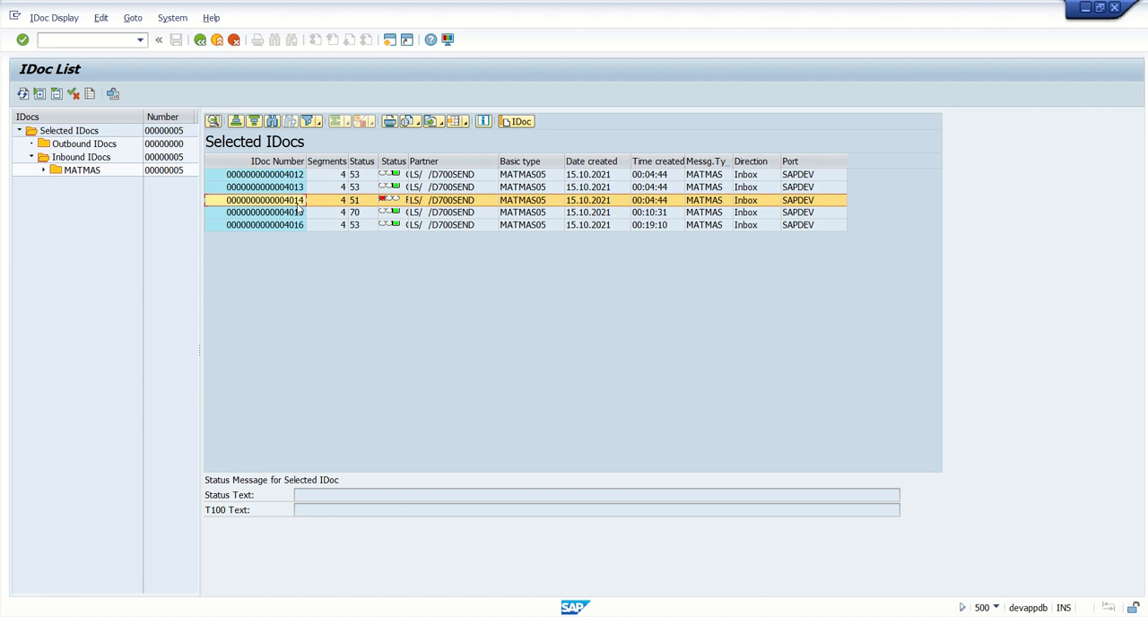
left_click(278, 201)
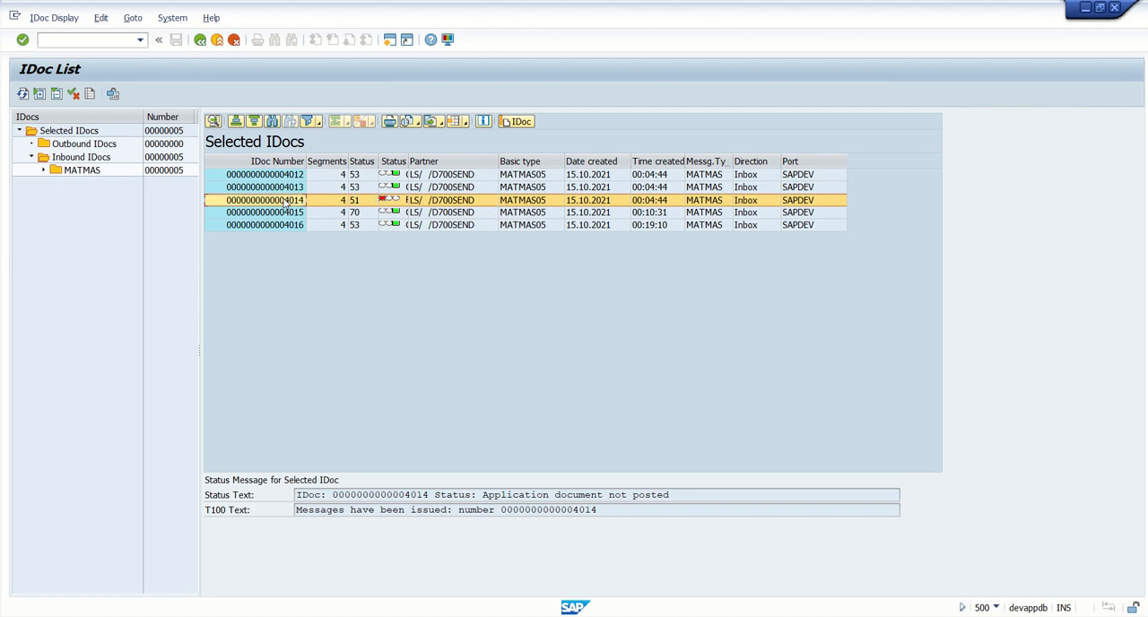
mouse_move(248, 208)
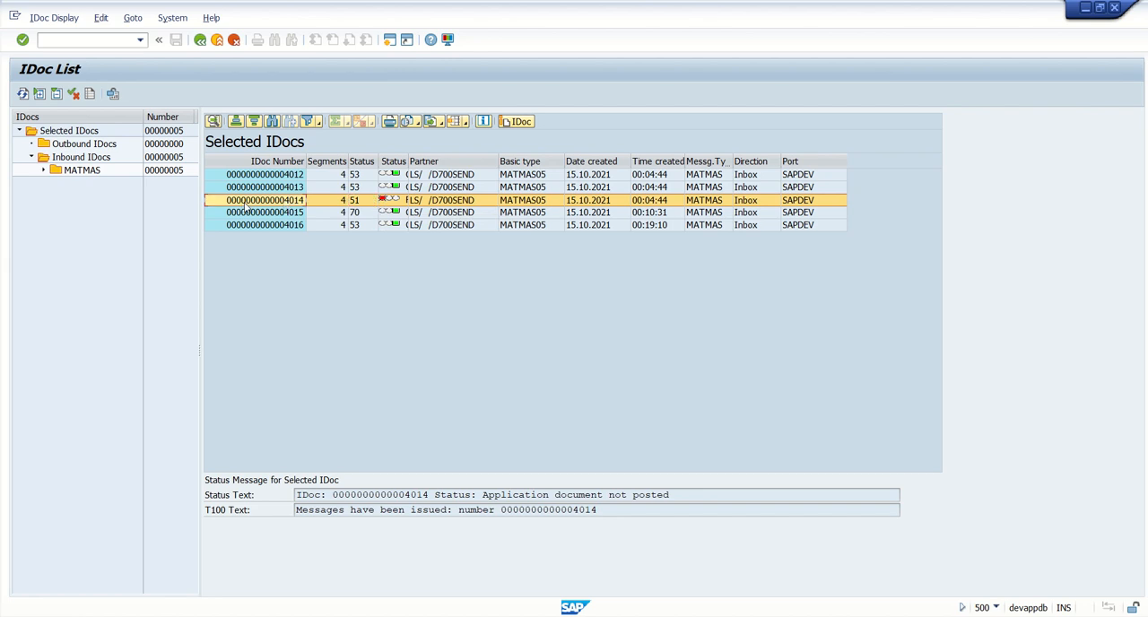
mouse_move(262, 229)
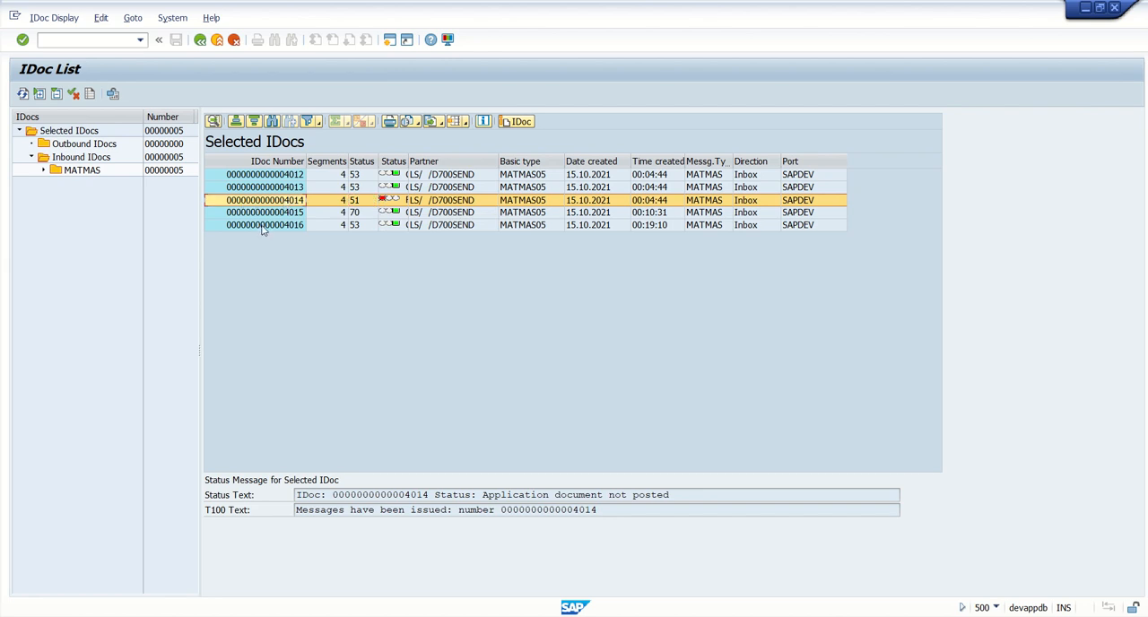
Compare posted IDoc 4016 (status 53) with failed IDoc 4014 and display 4016's details.
left_click(265, 226)
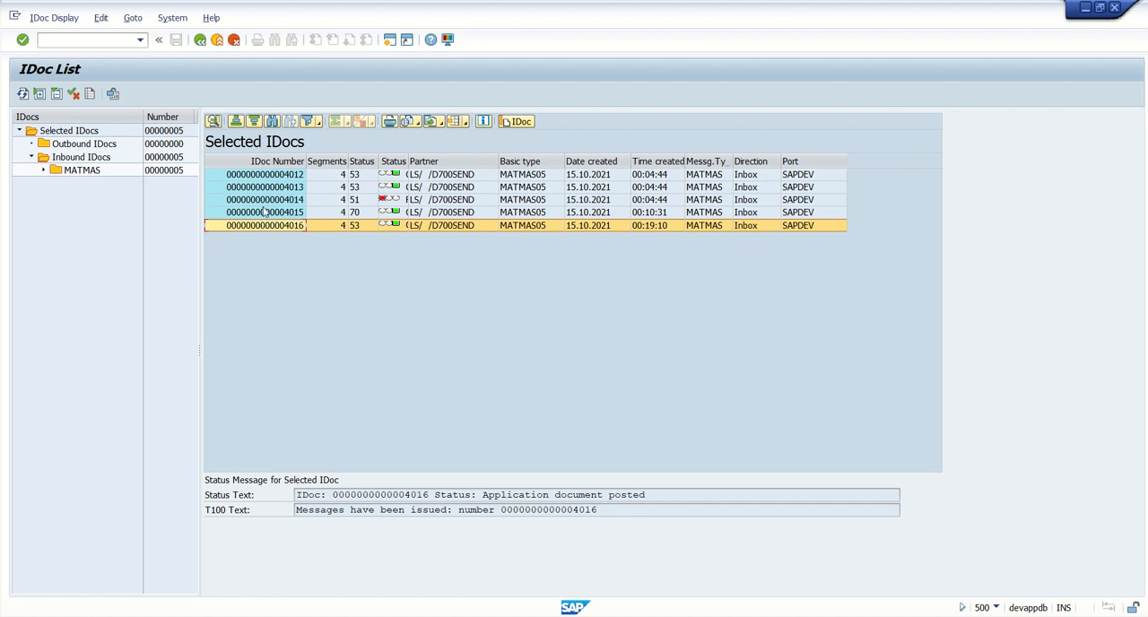
left_click(266, 199)
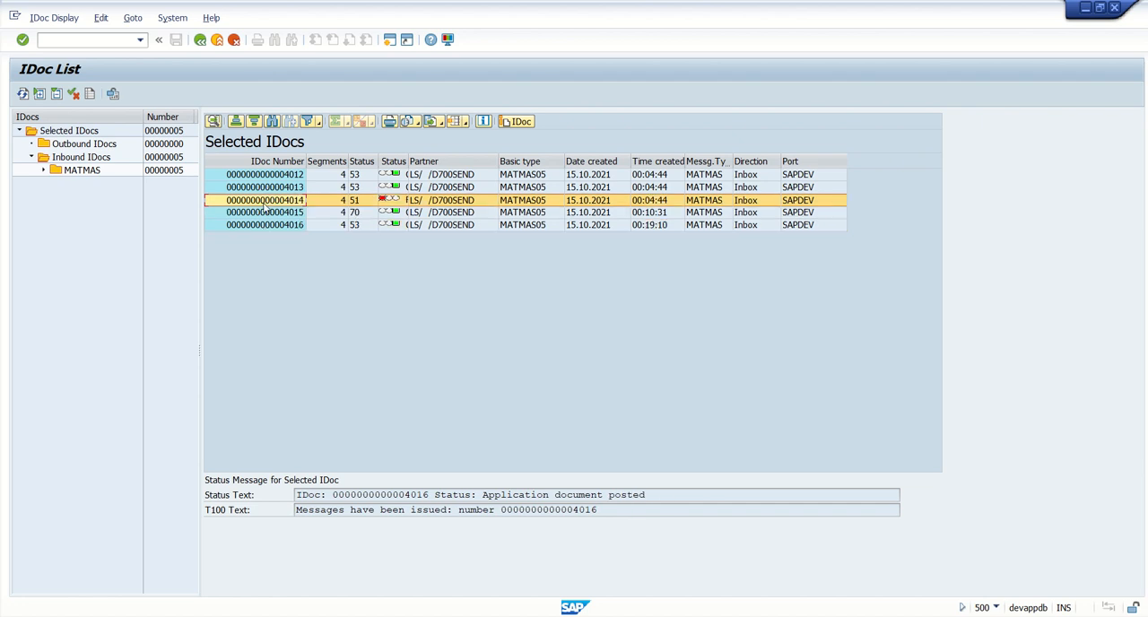
left_click(265, 224)
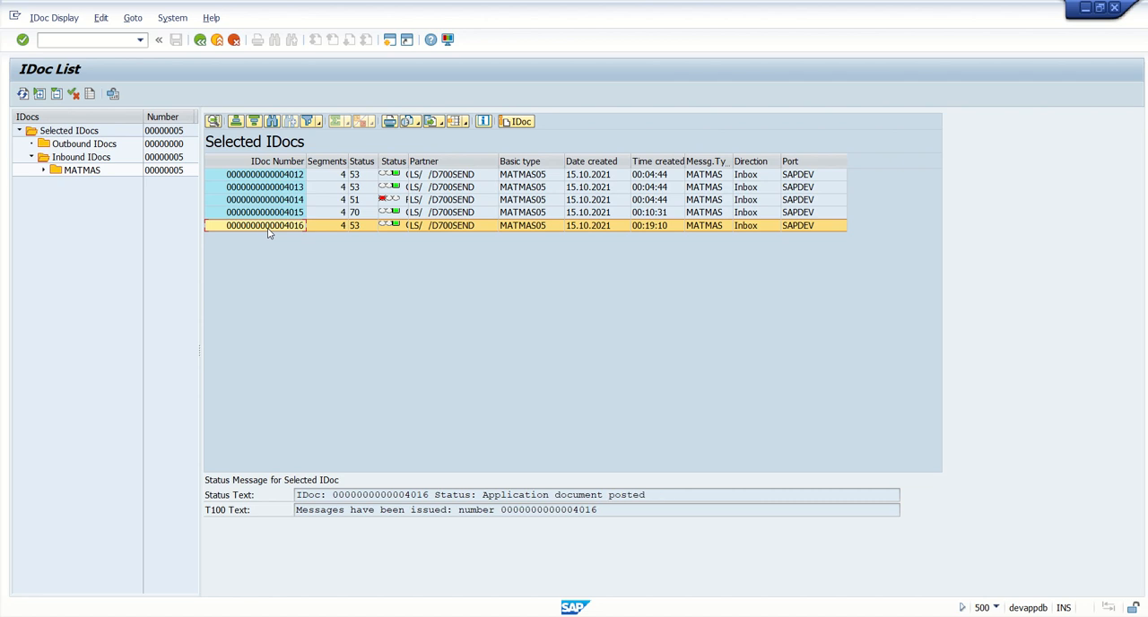
double_click(265, 226)
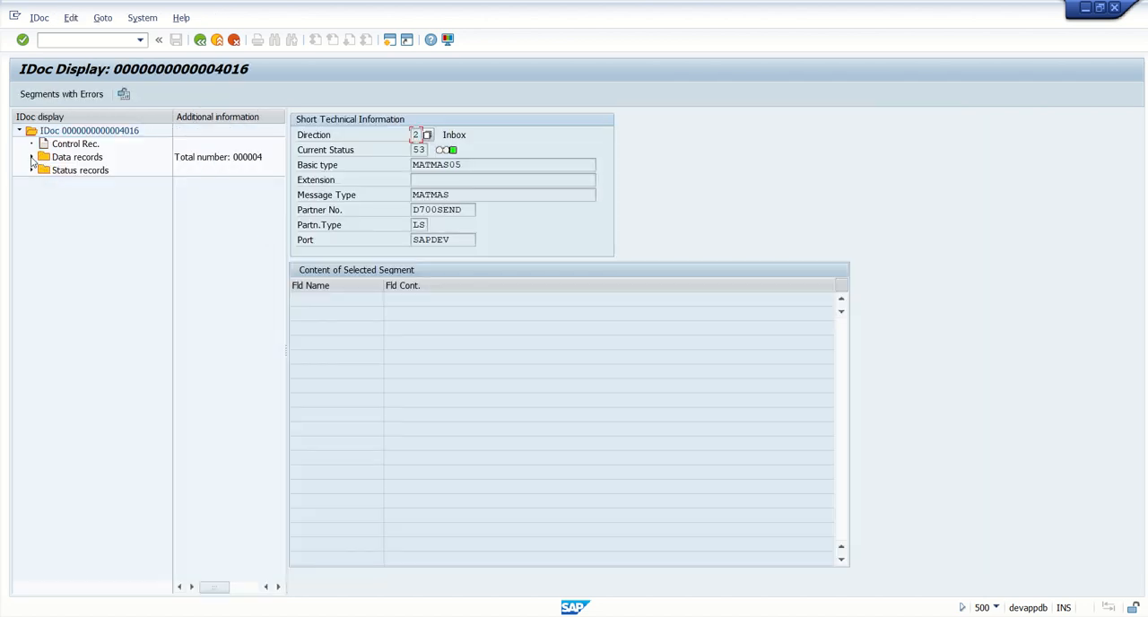
Inspect IDoc 4016's E1MARAM data record showing material 543, then return to the selection screen.
left_click(32, 158)
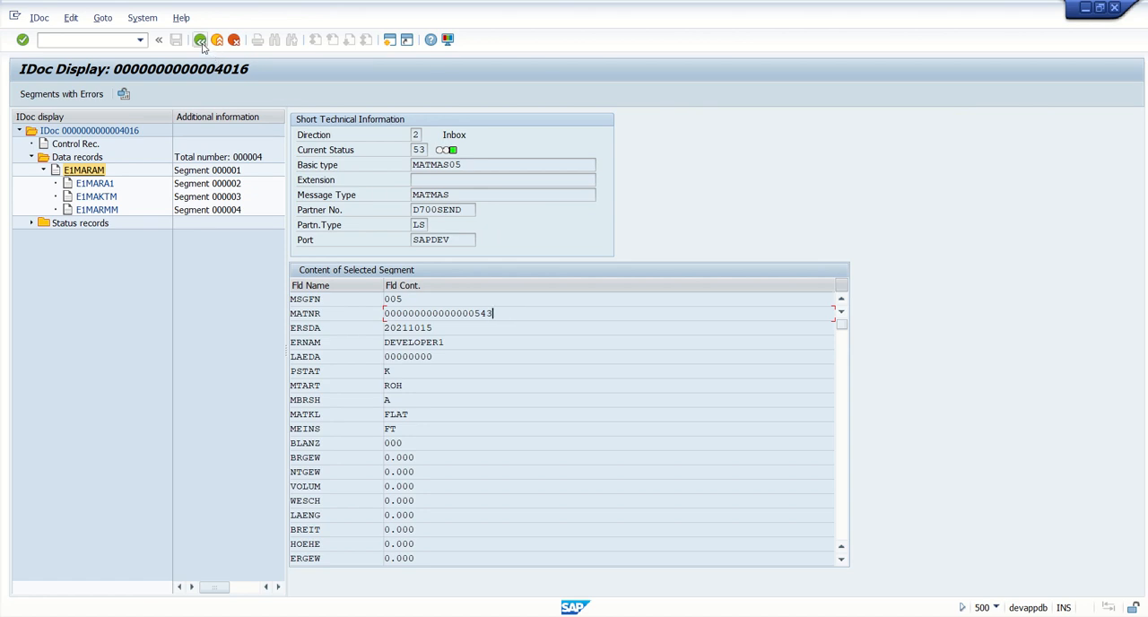
left_click(157, 40)
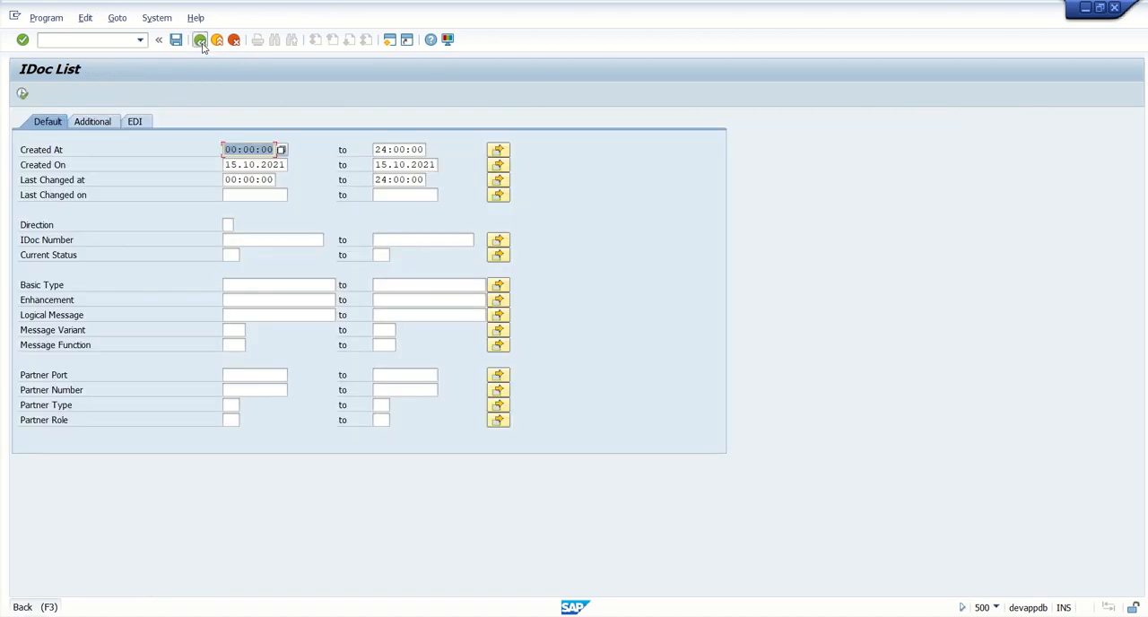
Display materials 541 and 542 in MM03, confirming 542 has material group FLAT.
left_click(159, 39)
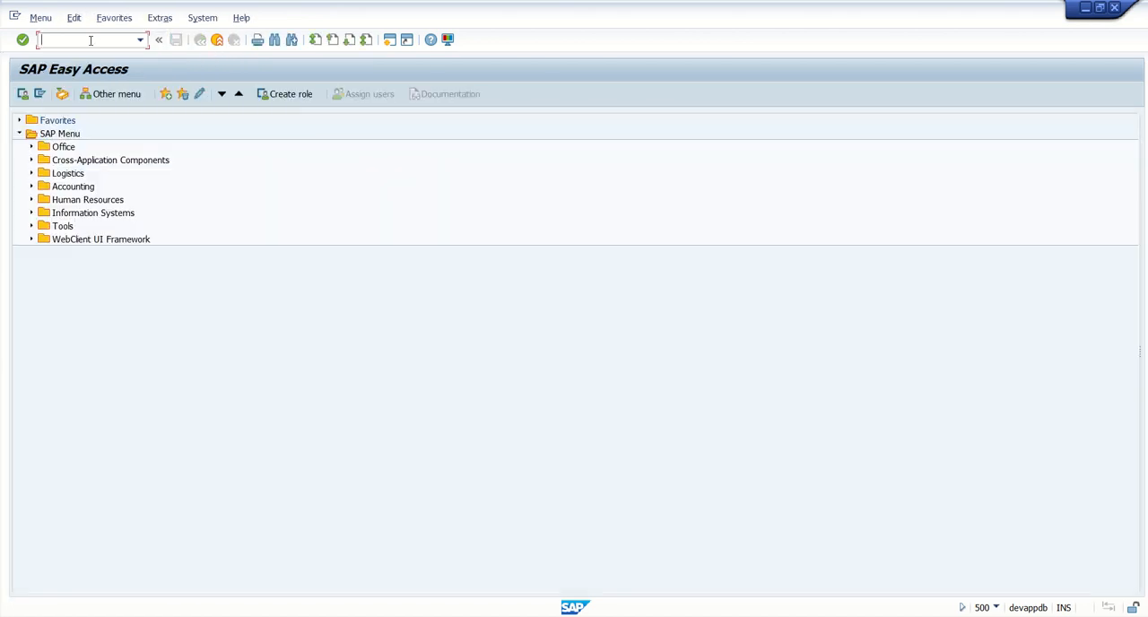
type("MM03")
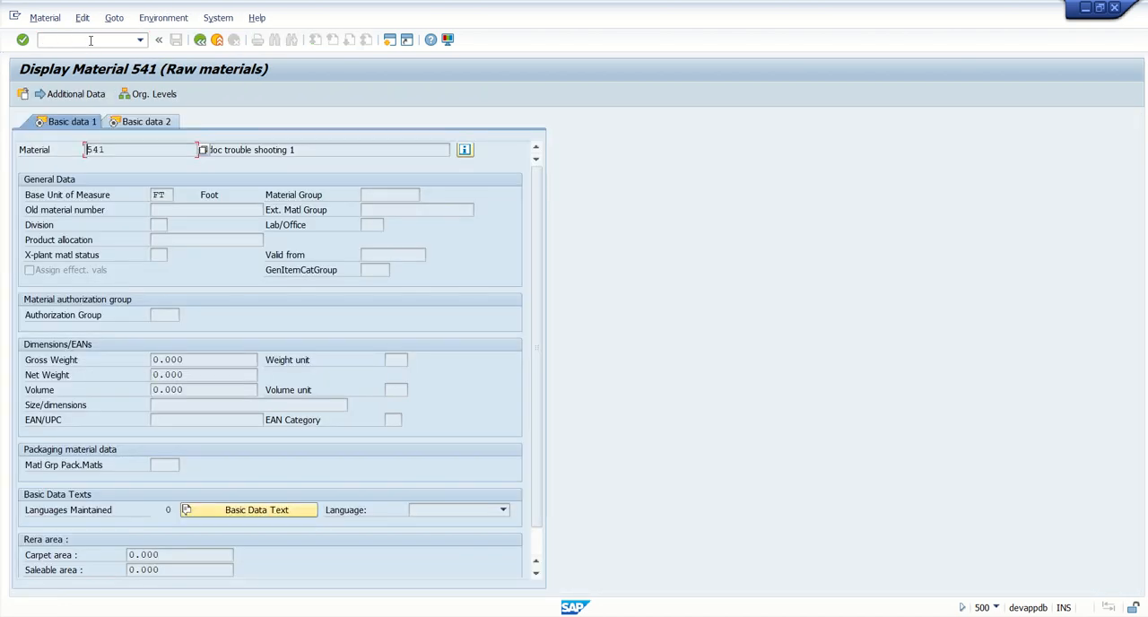
left_click(391, 194)
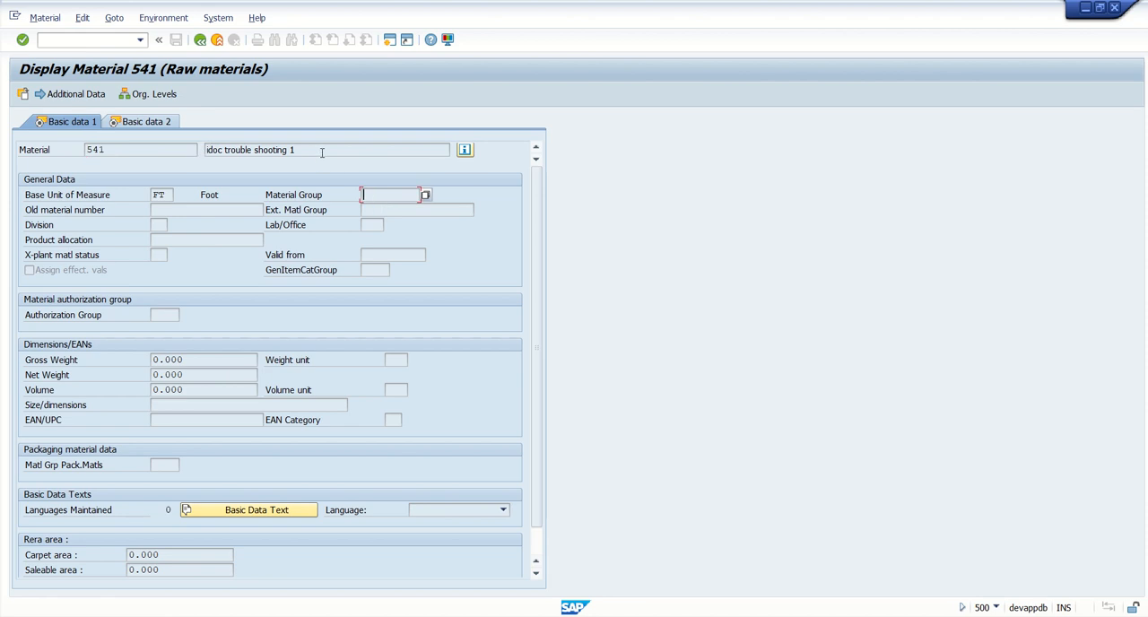
left_click(201, 40)
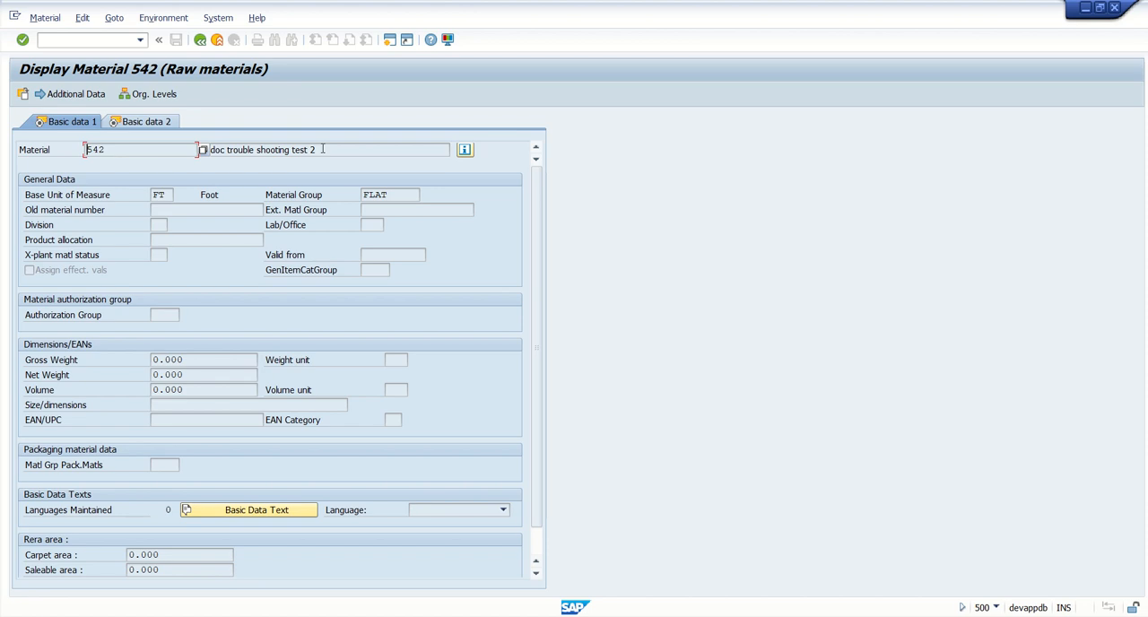
left_click(388, 194)
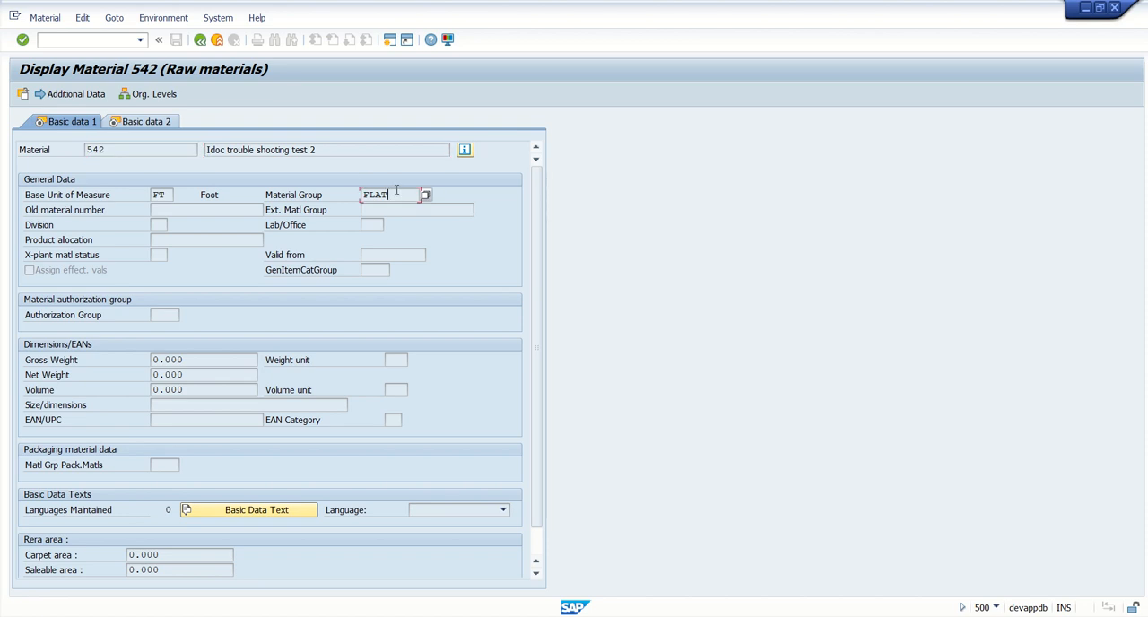
left_click(201, 39)
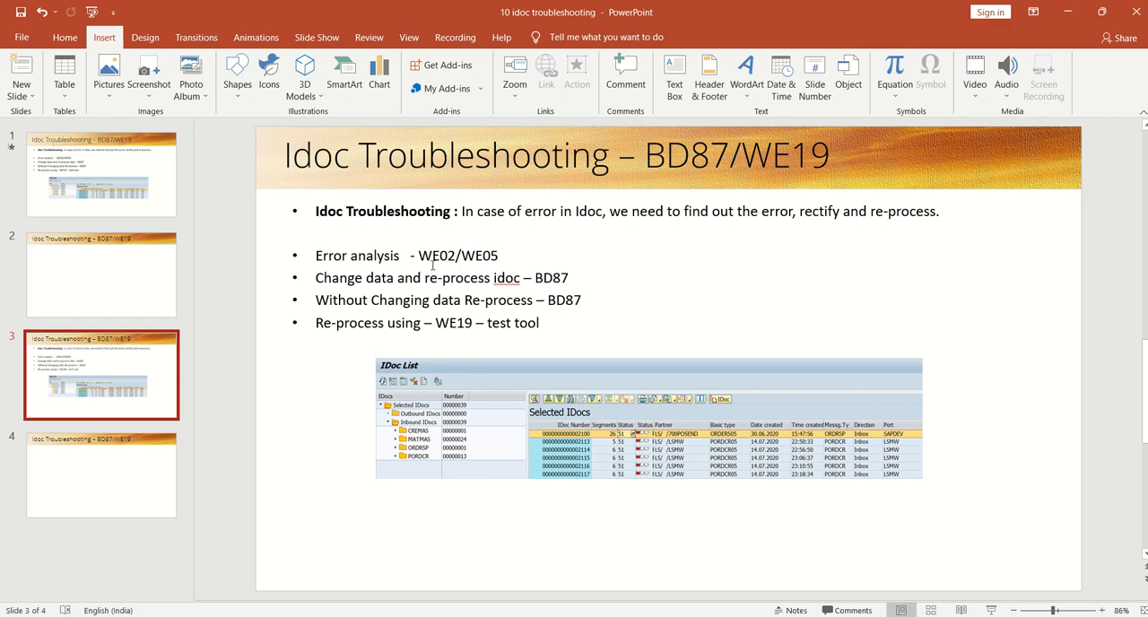
double_click(434, 255)
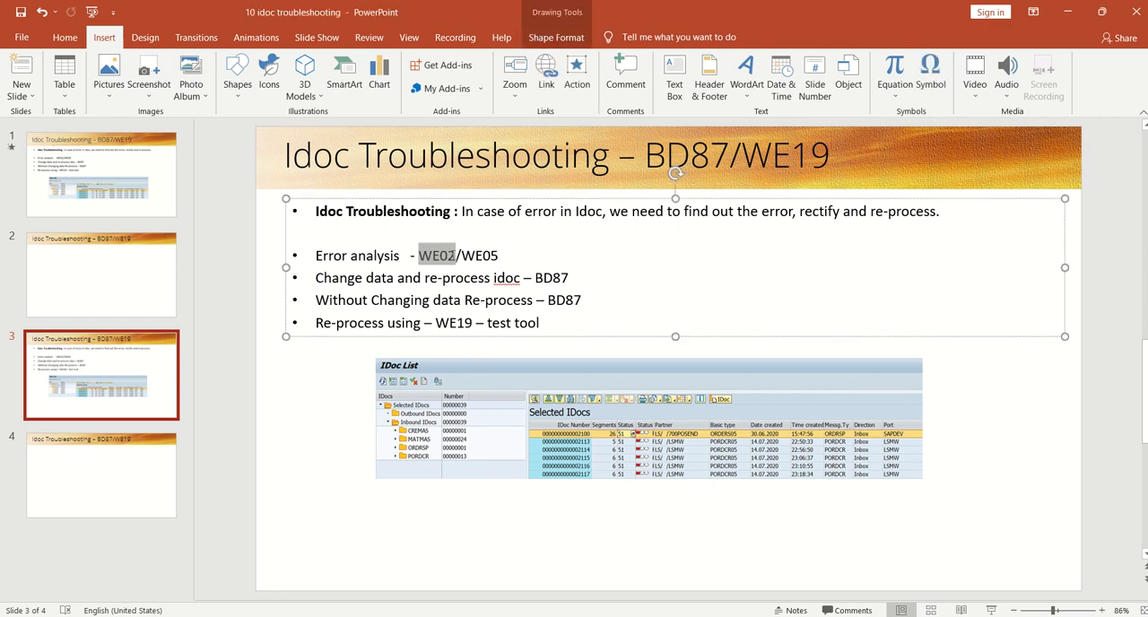
left_click(581, 278)
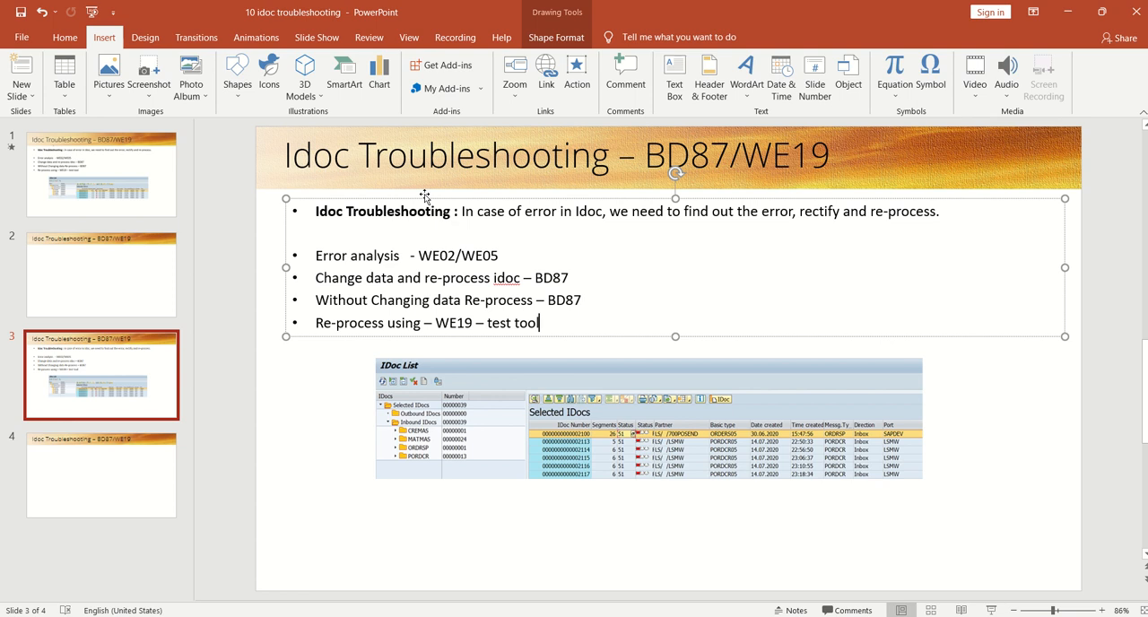
mouse_move(803, 258)
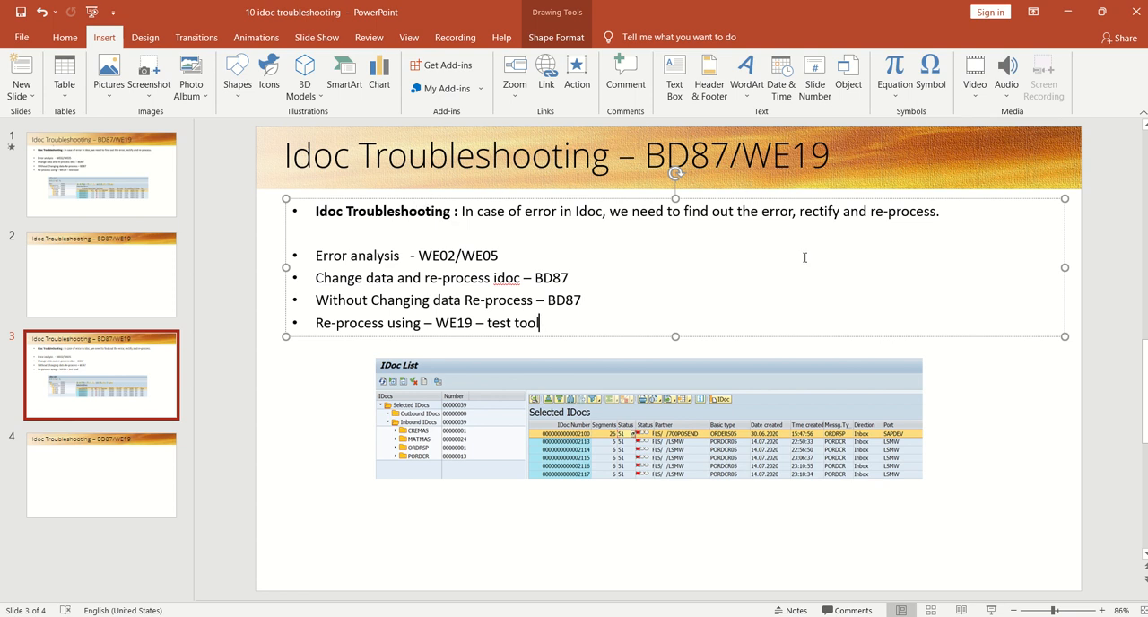